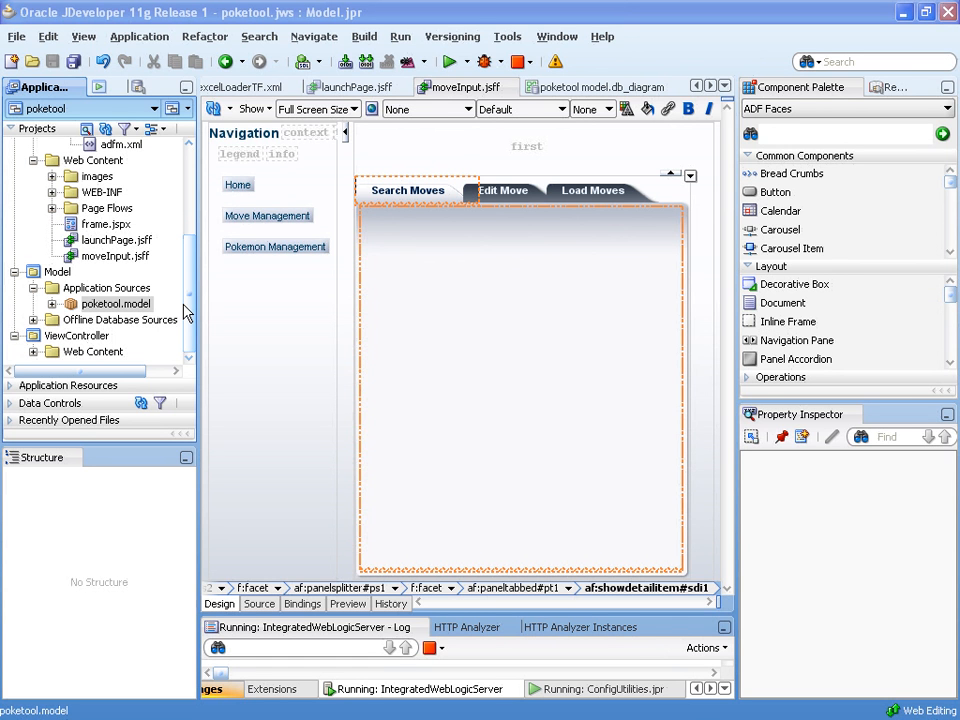
mouse_move(190, 275)
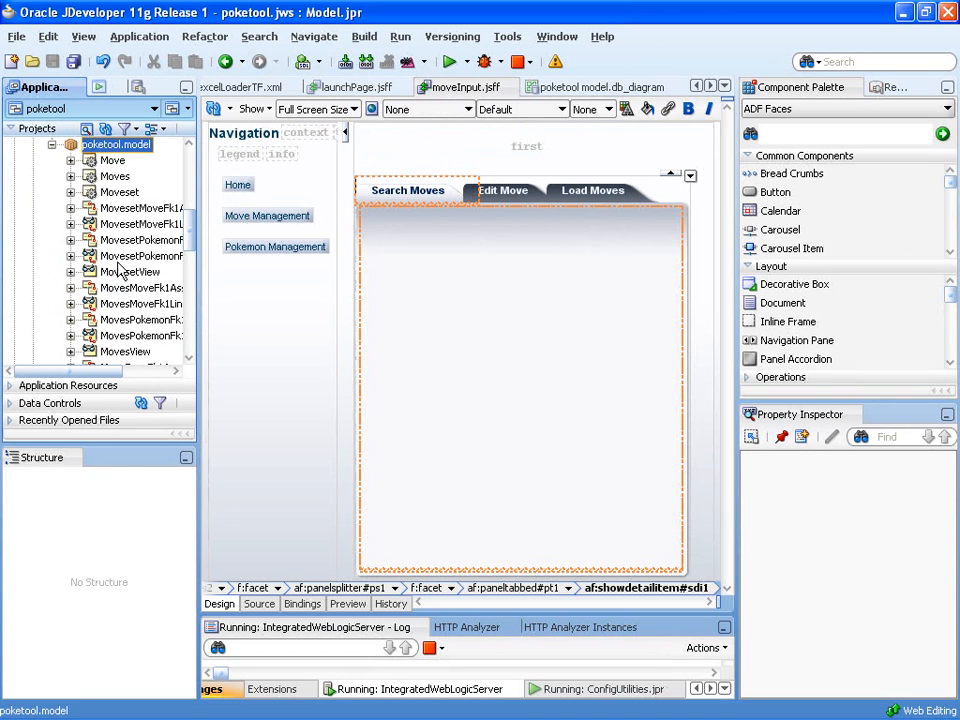
- Scroll to poketool.model and select the MovesView view object
scroll(down, 3)
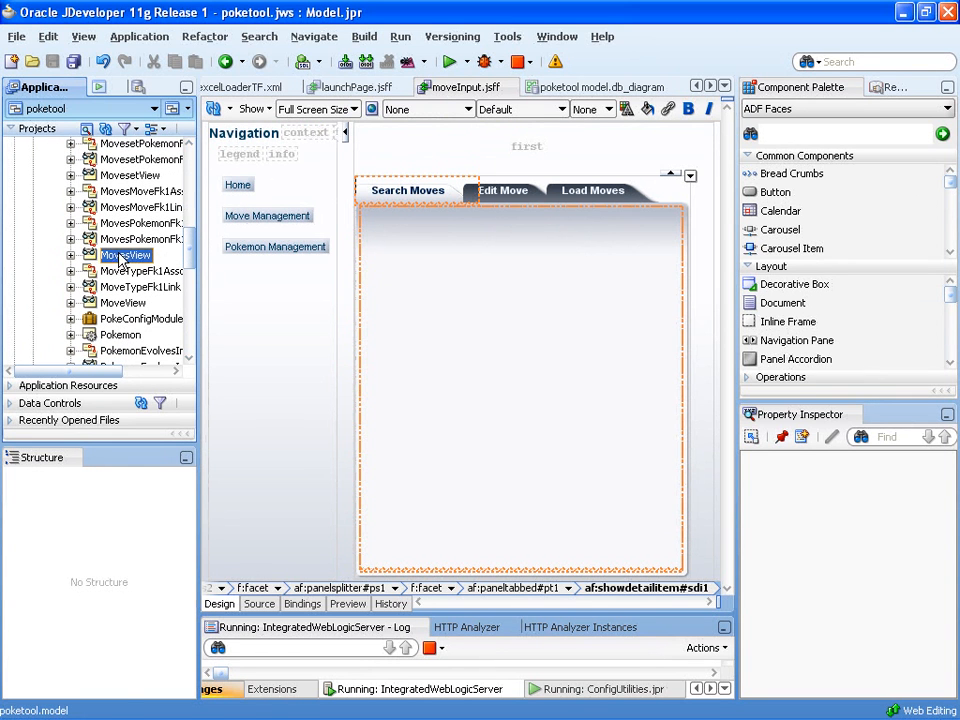
click(127, 255)
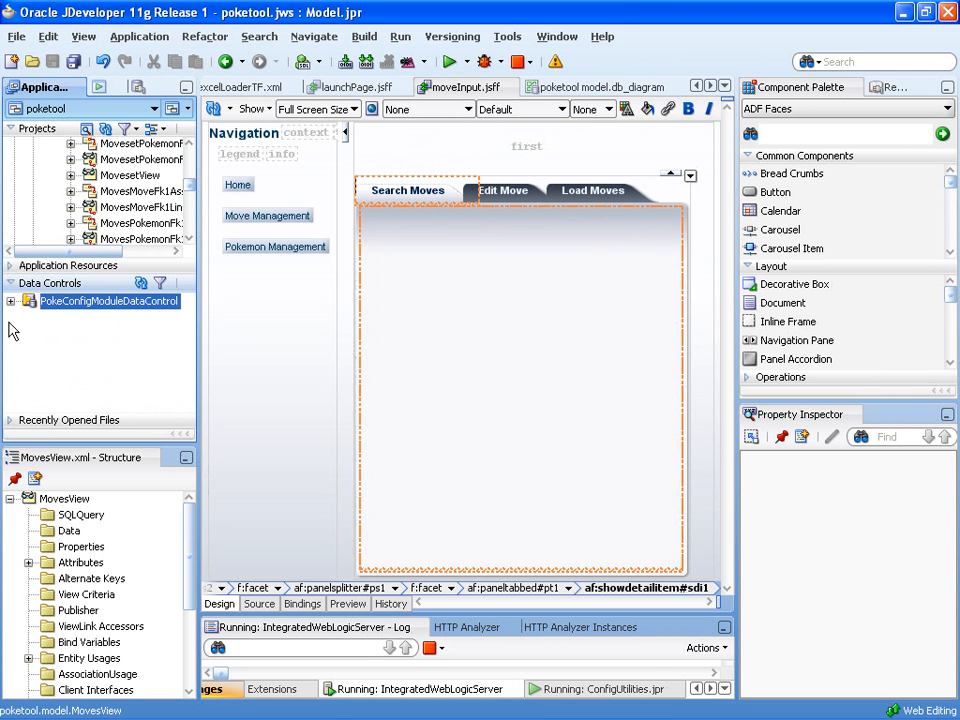
- Drop MoveView1 as an ADF Form with a Submit button, removing the Id field
click(10, 301)
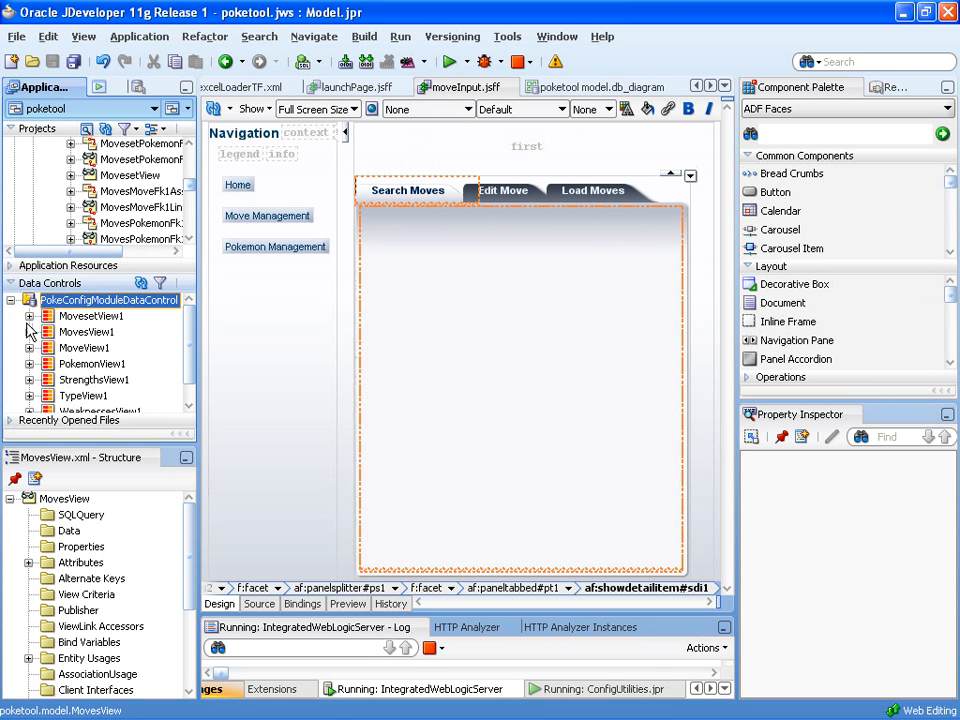
click(86, 347)
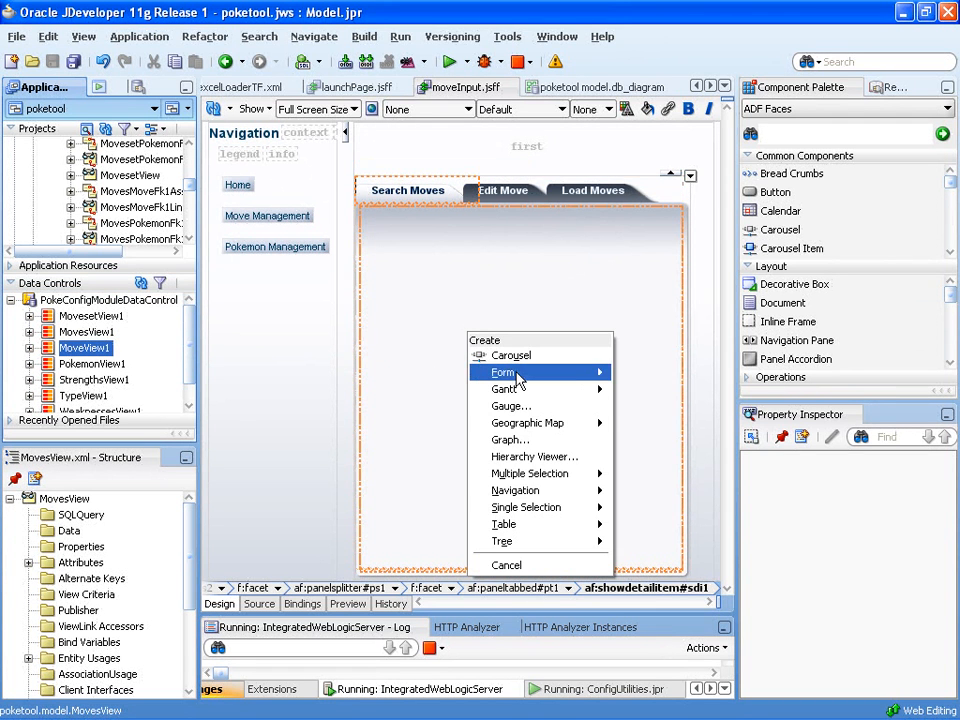
click(503, 372)
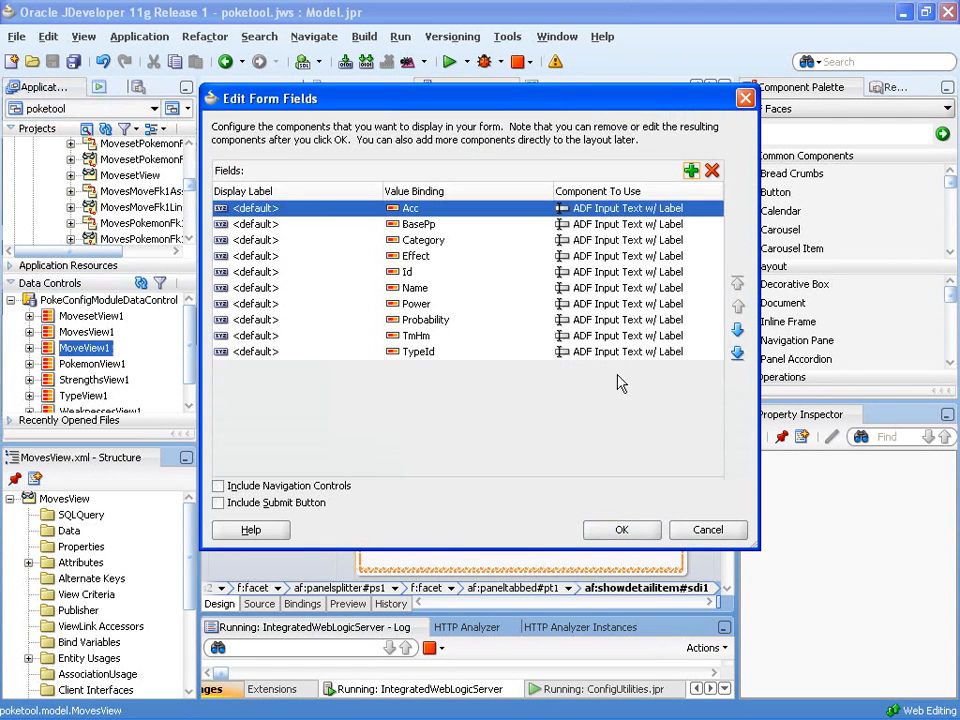
click(218, 502)
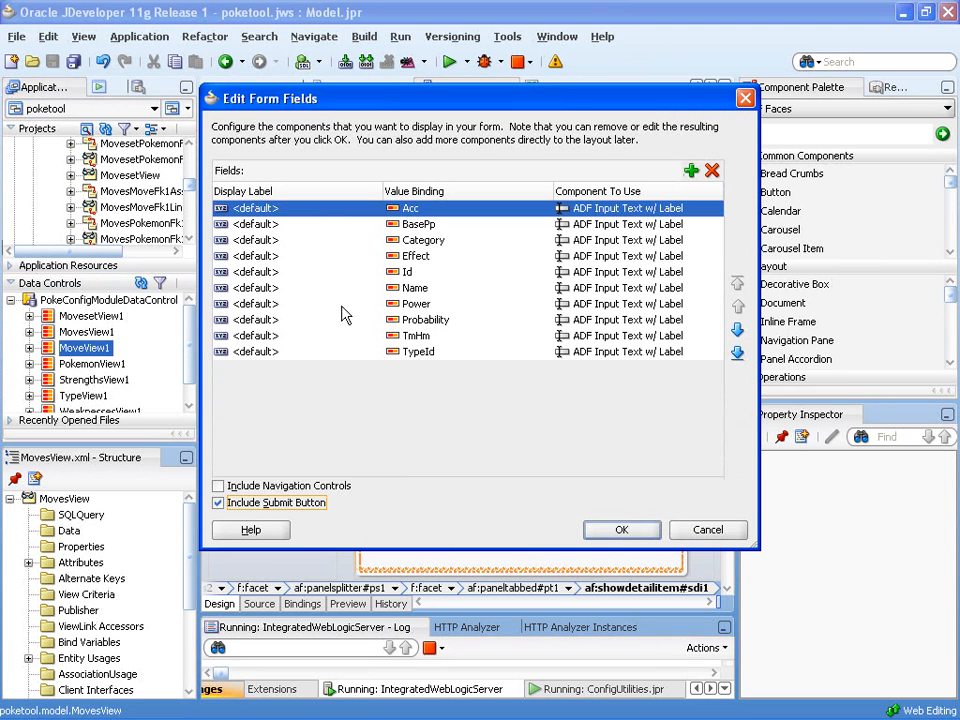
mouse_move(420, 220)
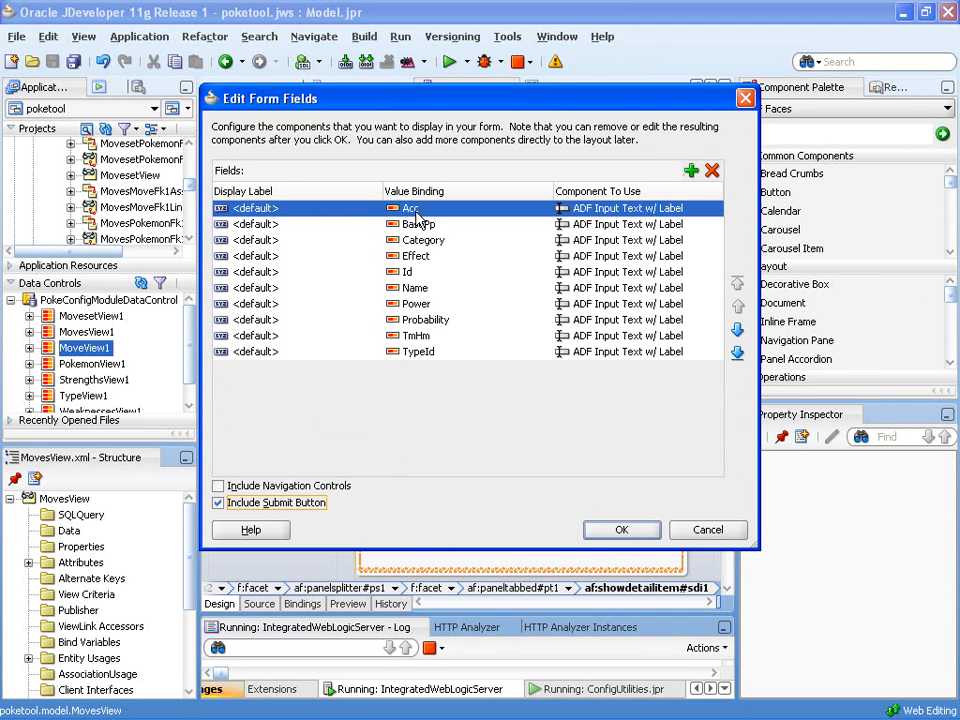
click(407, 271)
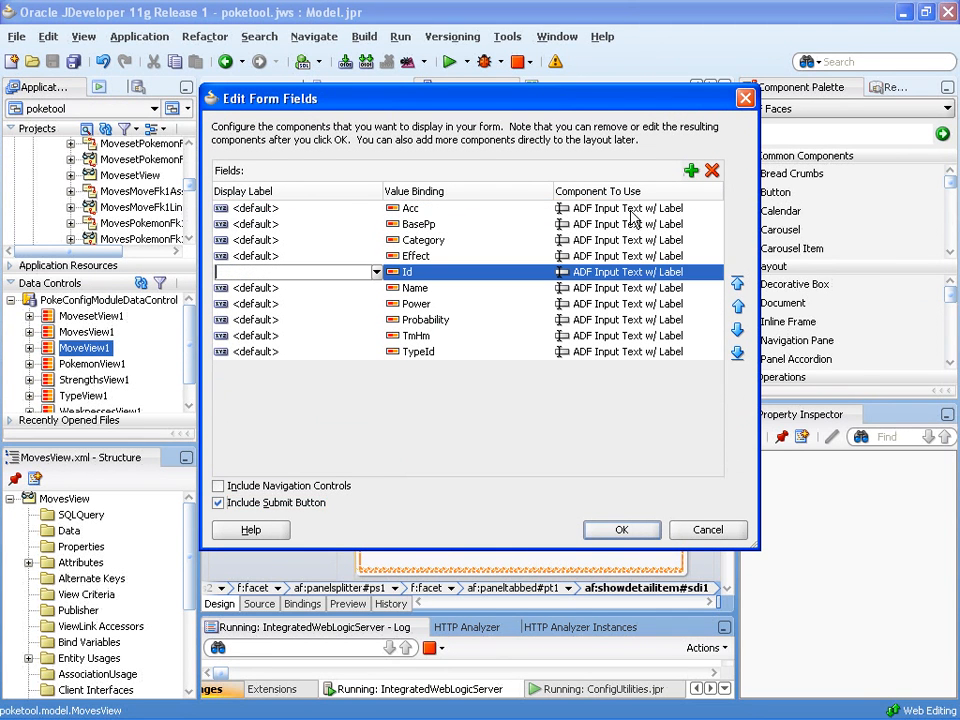
click(712, 170)
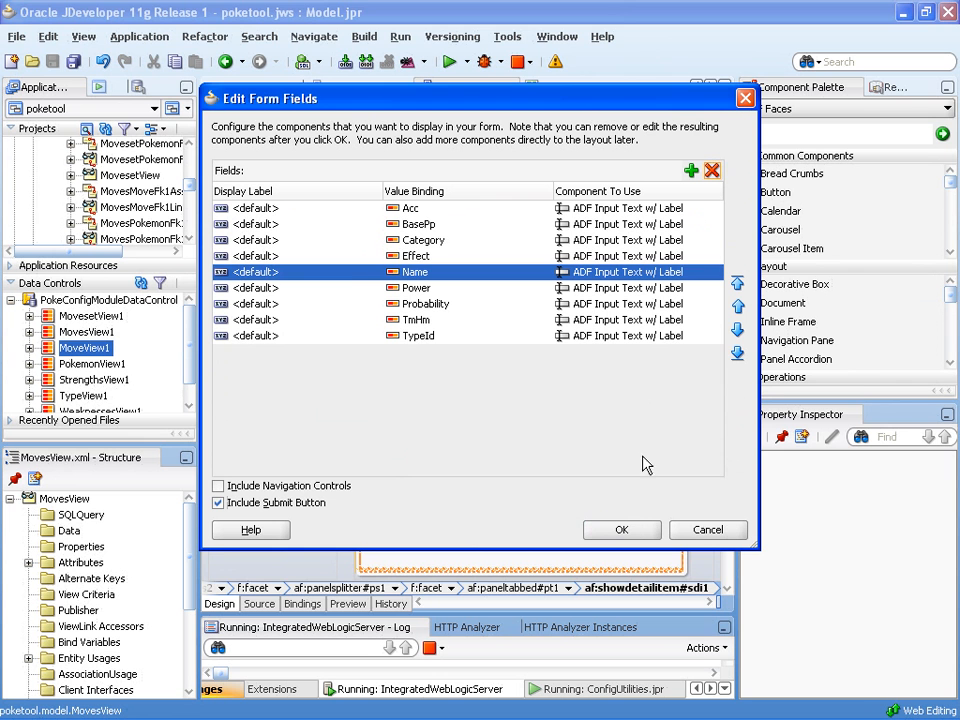
click(621, 529)
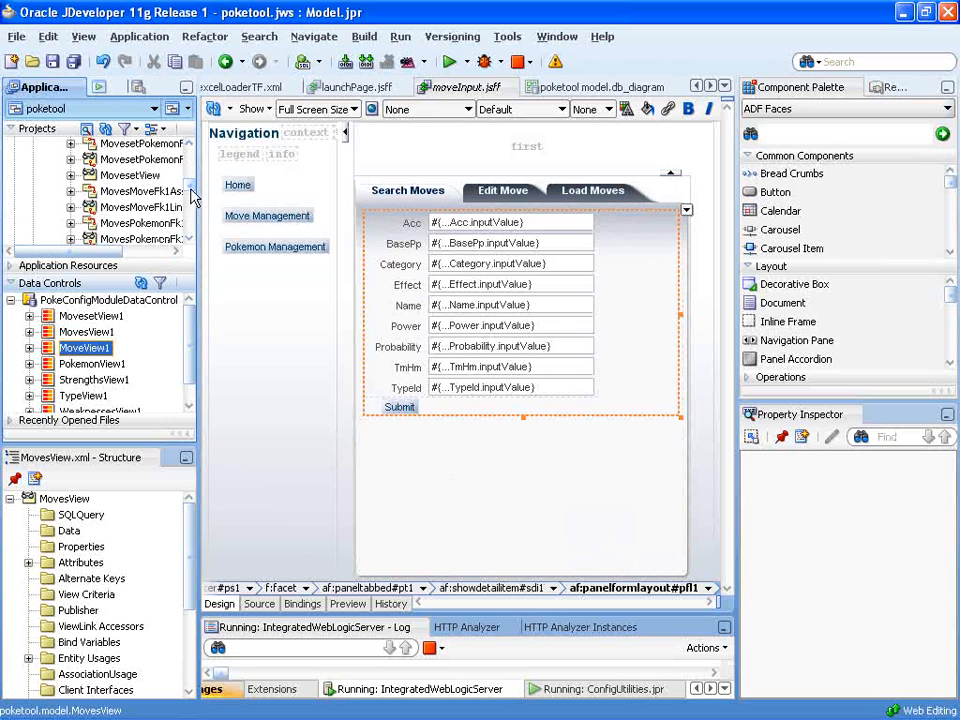
- Run the frame.jspx page from the Application Navigator
click(105, 168)
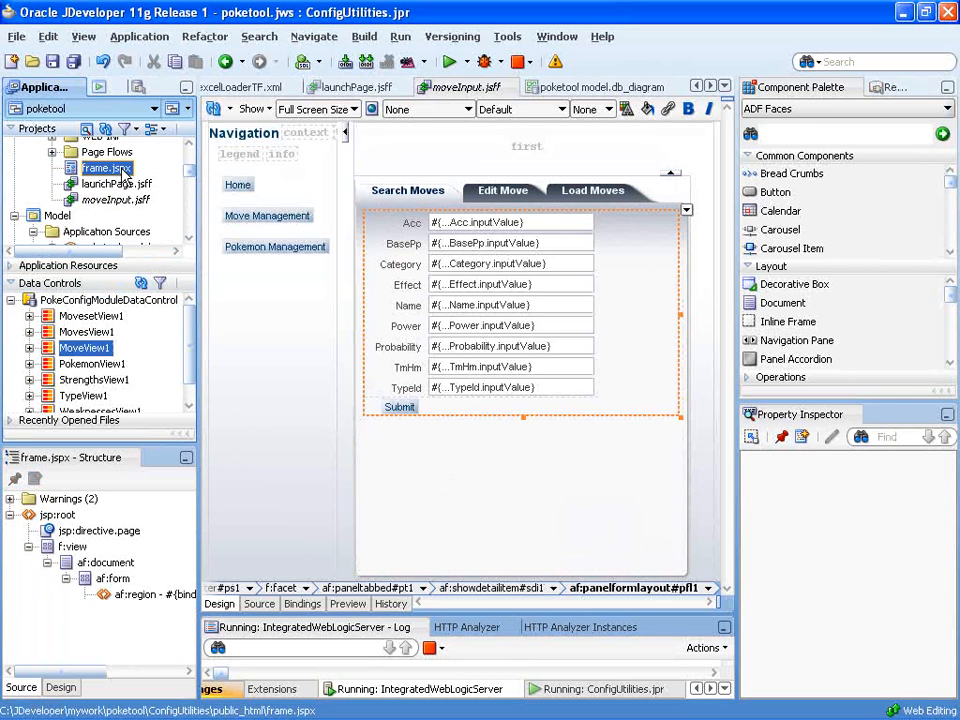
right_click(105, 167)
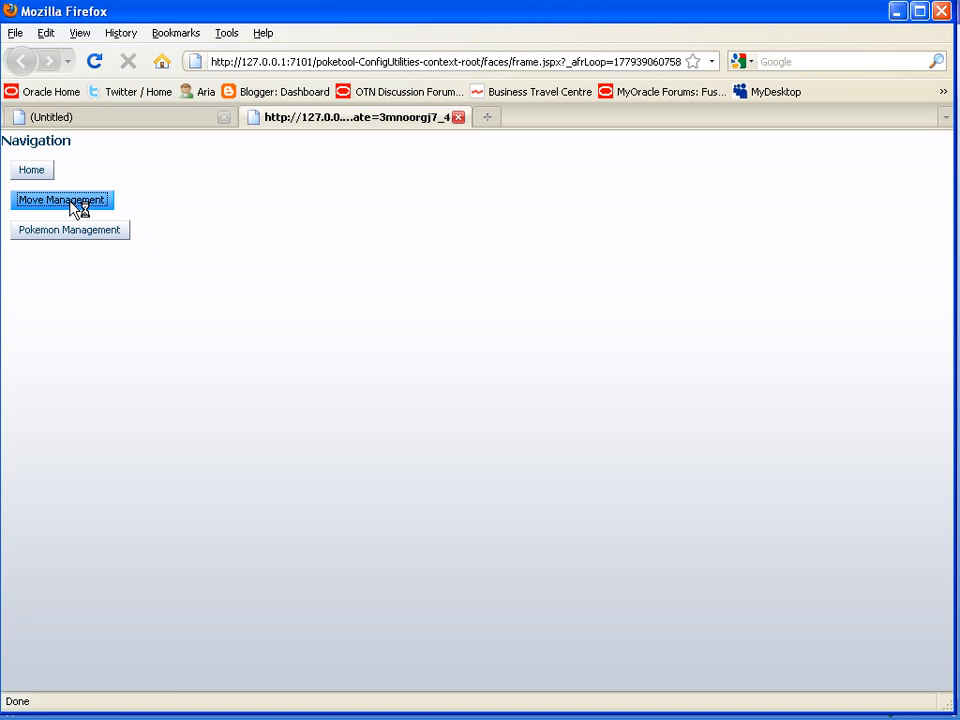
- Open Move Management, check the numeric TypeId field, then close the browser tab
click(61, 200)
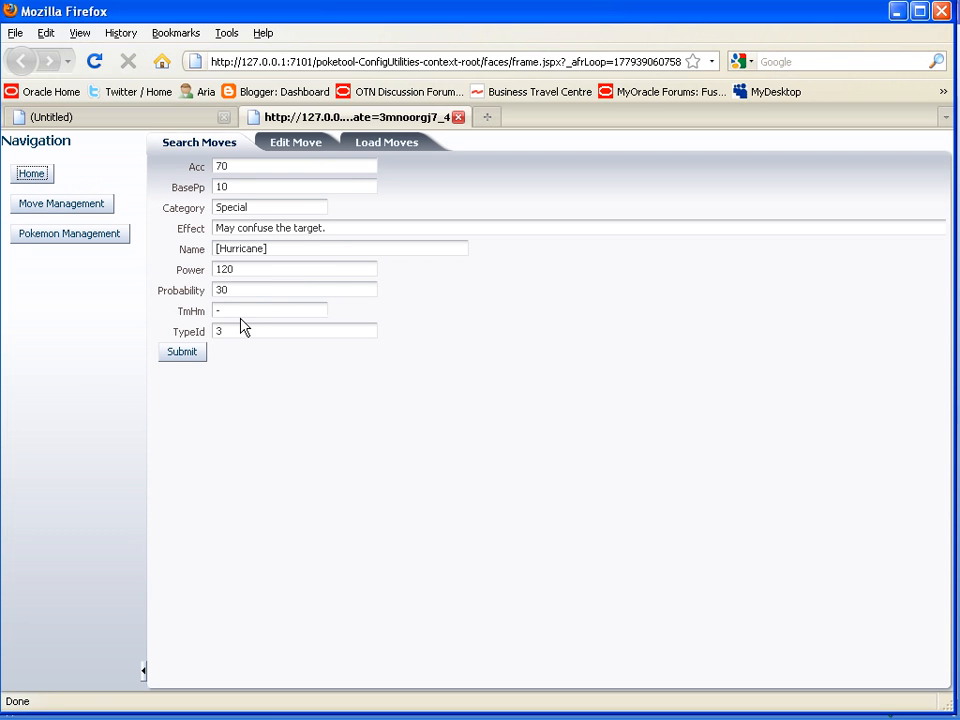
mouse_move(234, 349)
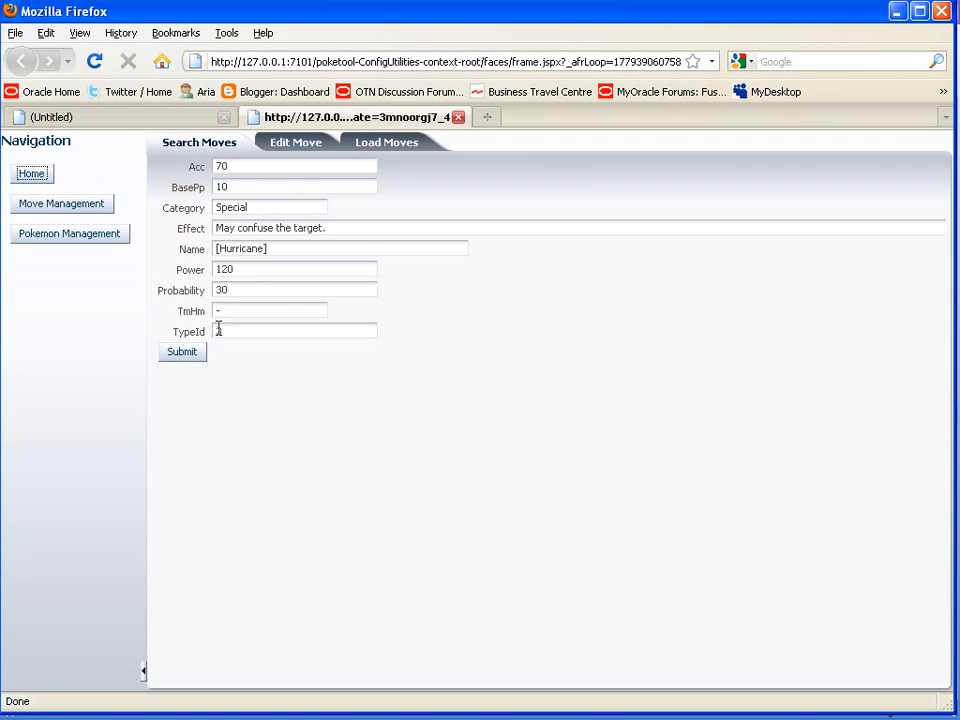
text(3)
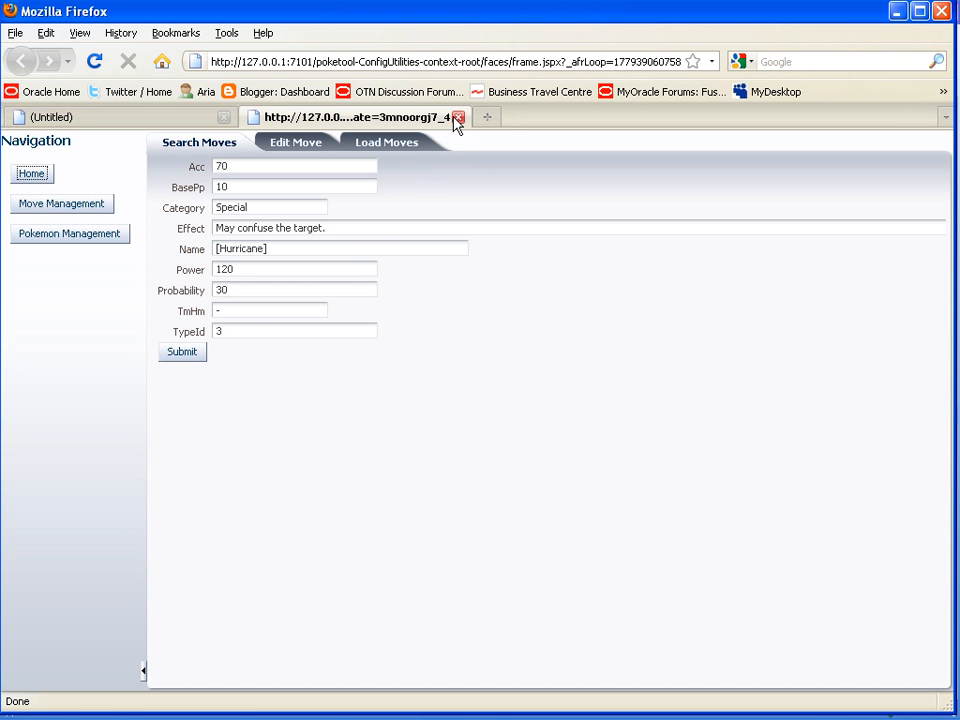
click(458, 117)
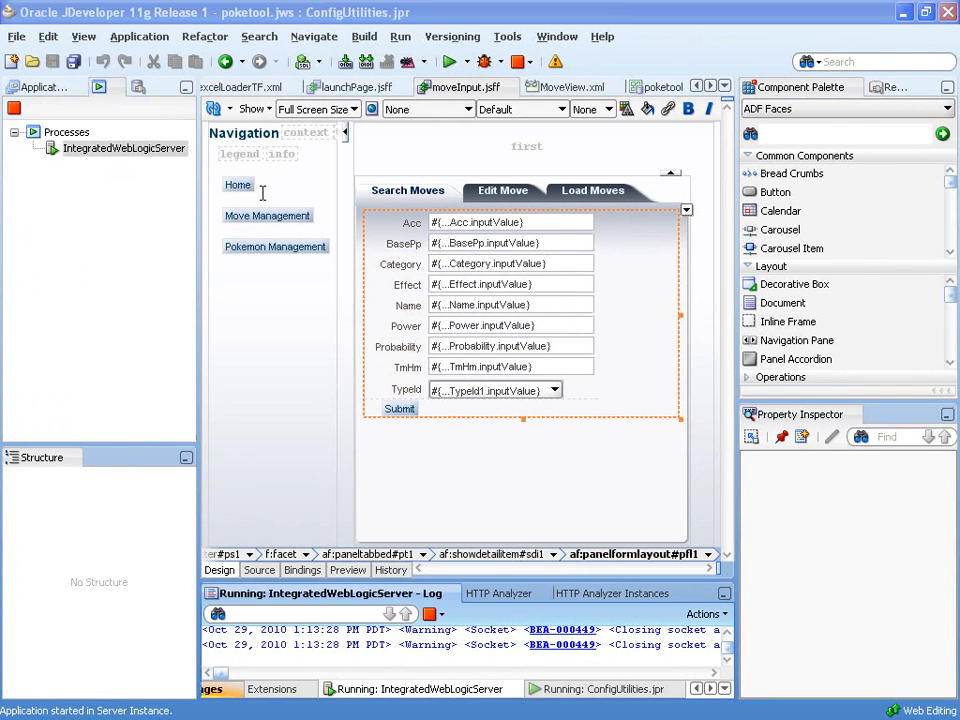
click(655, 86)
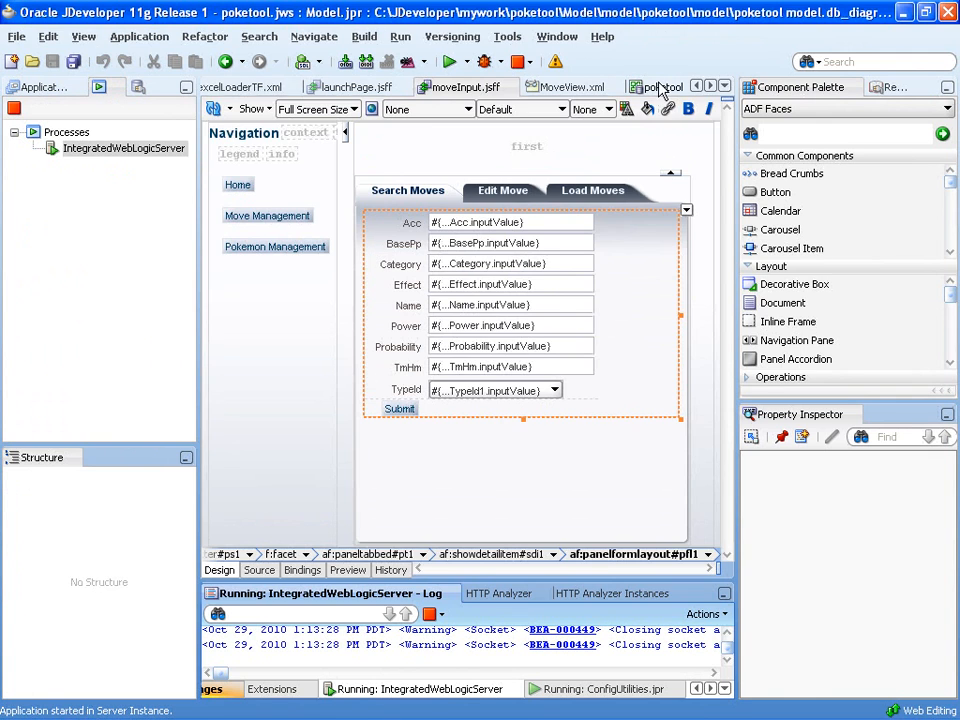
click(660, 86)
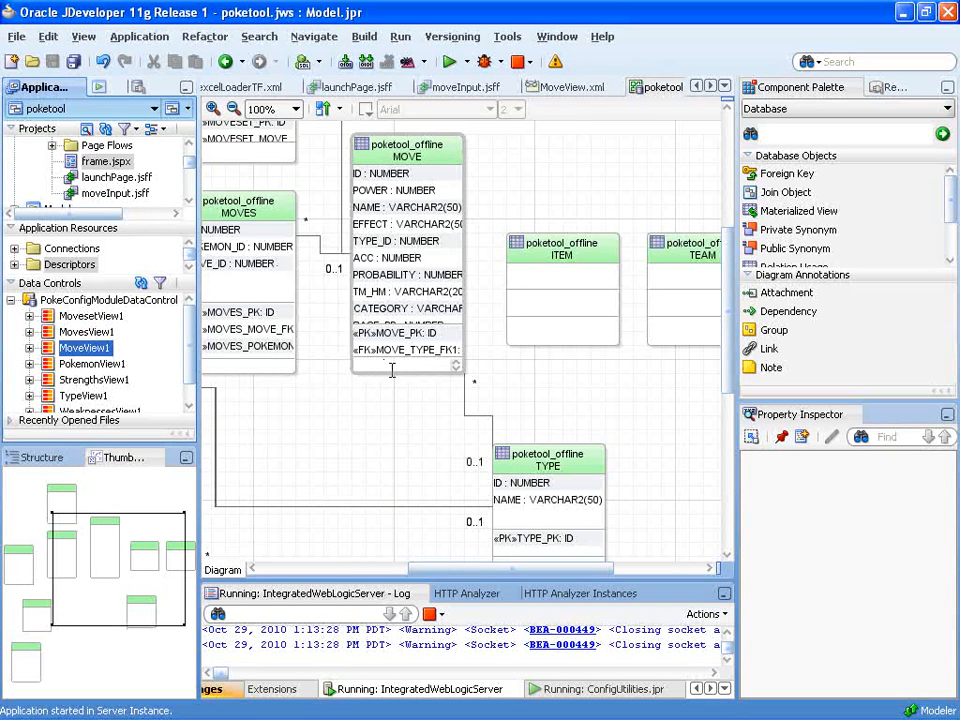
mouse_move(390, 365)
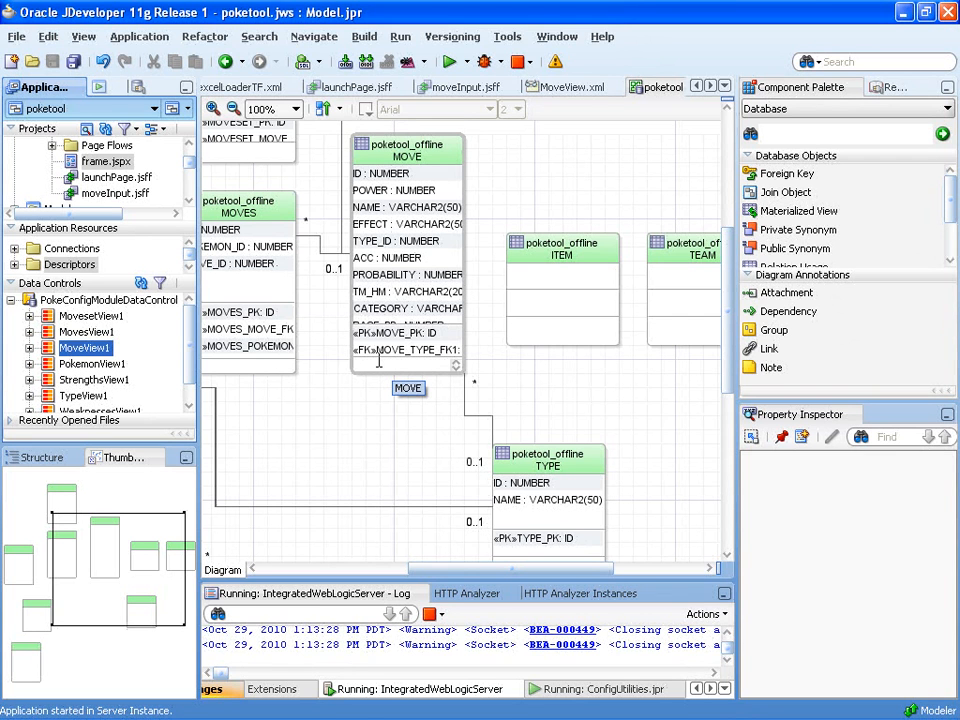
click(408, 388)
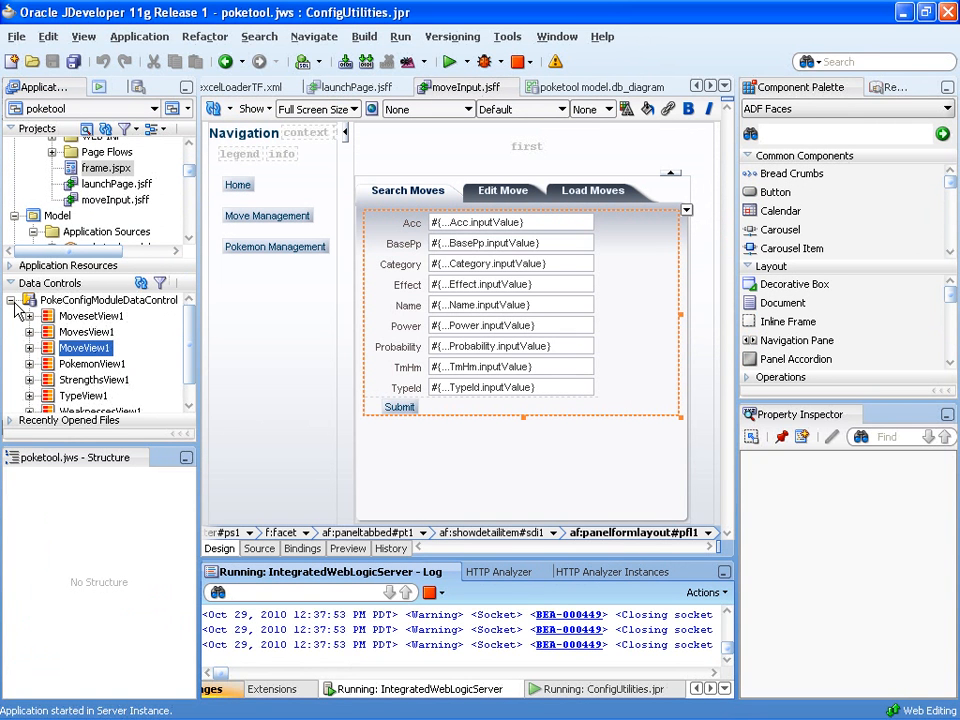
- Open the MoveView definition on its Attributes page and select TypeId
click(12, 301)
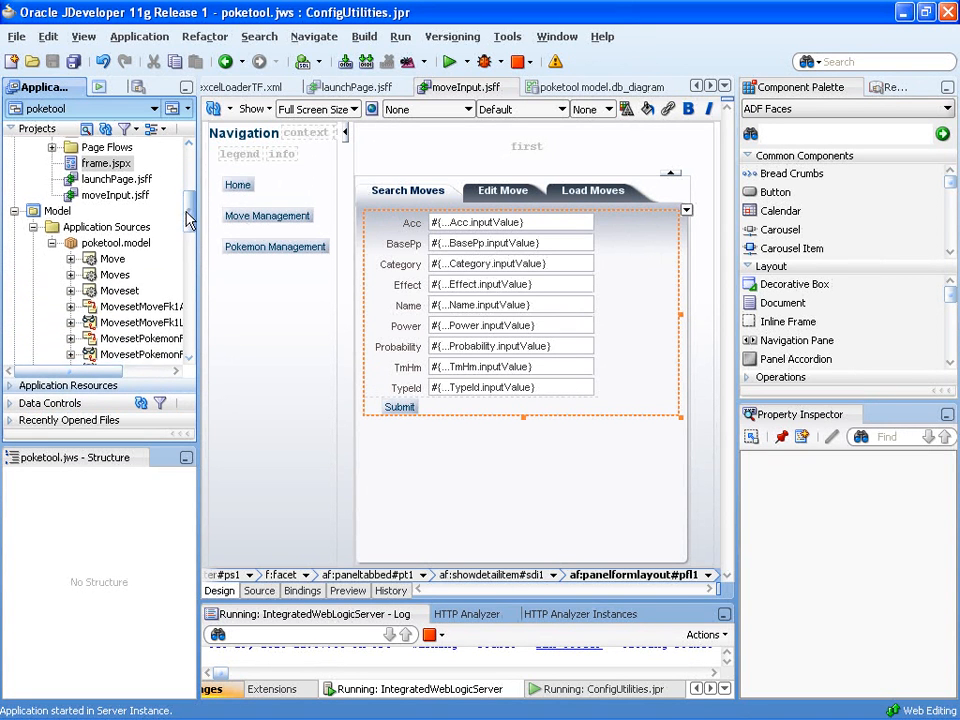
scroll(down, 3)
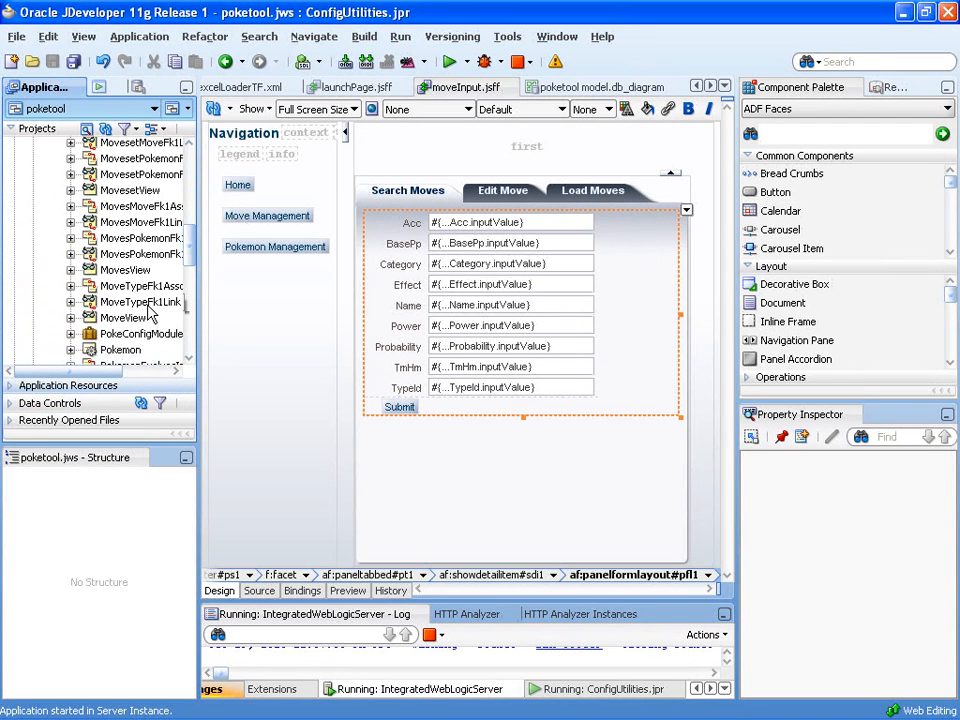
click(125, 317)
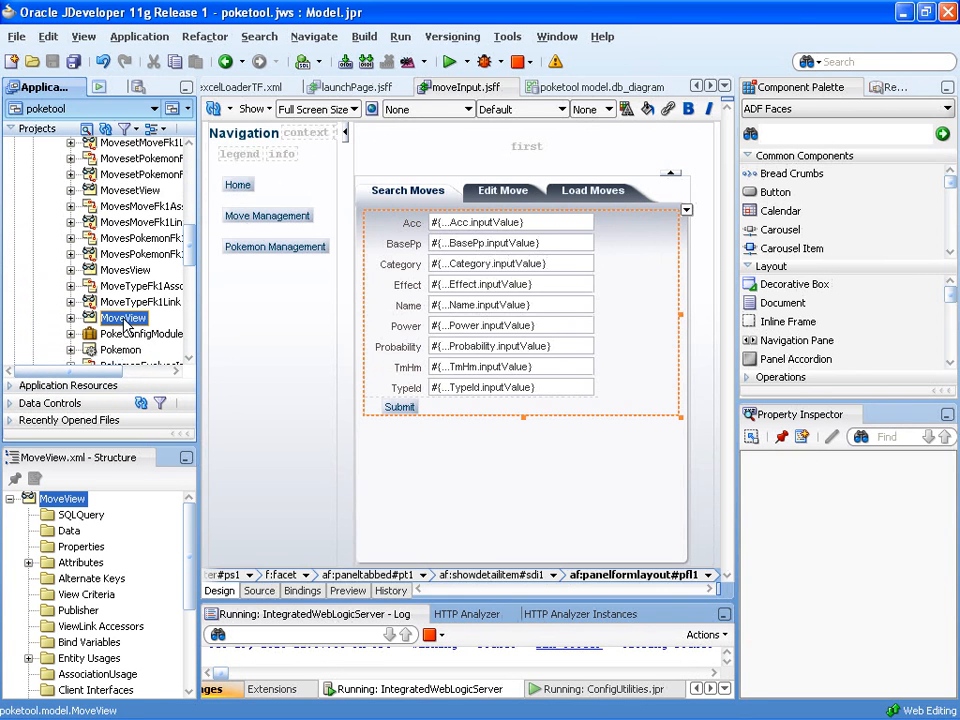
double_click(123, 317)
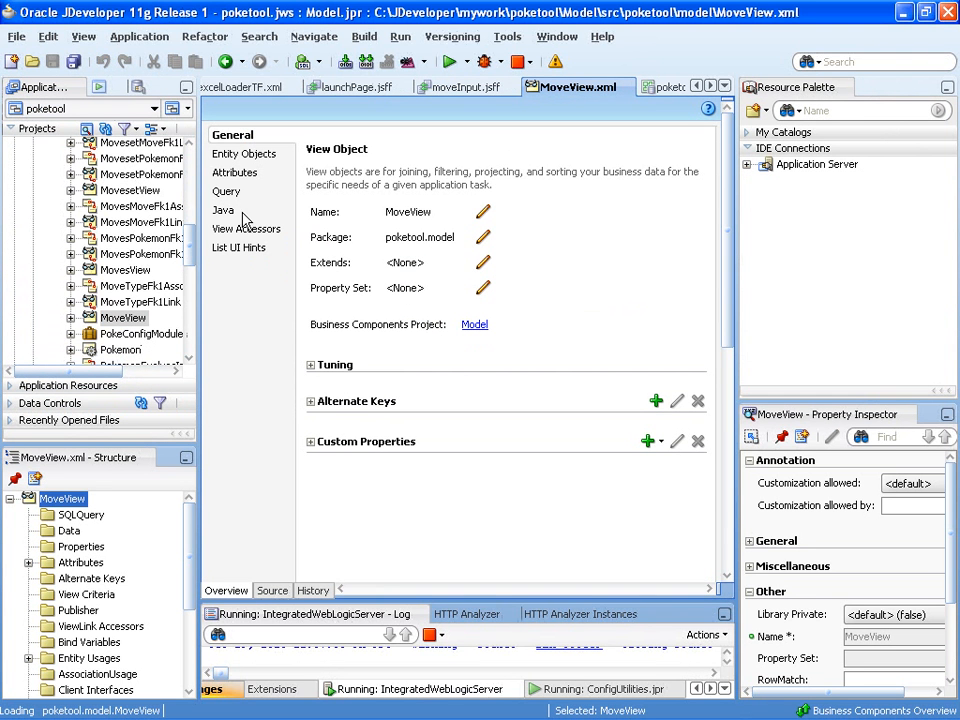
click(235, 172)
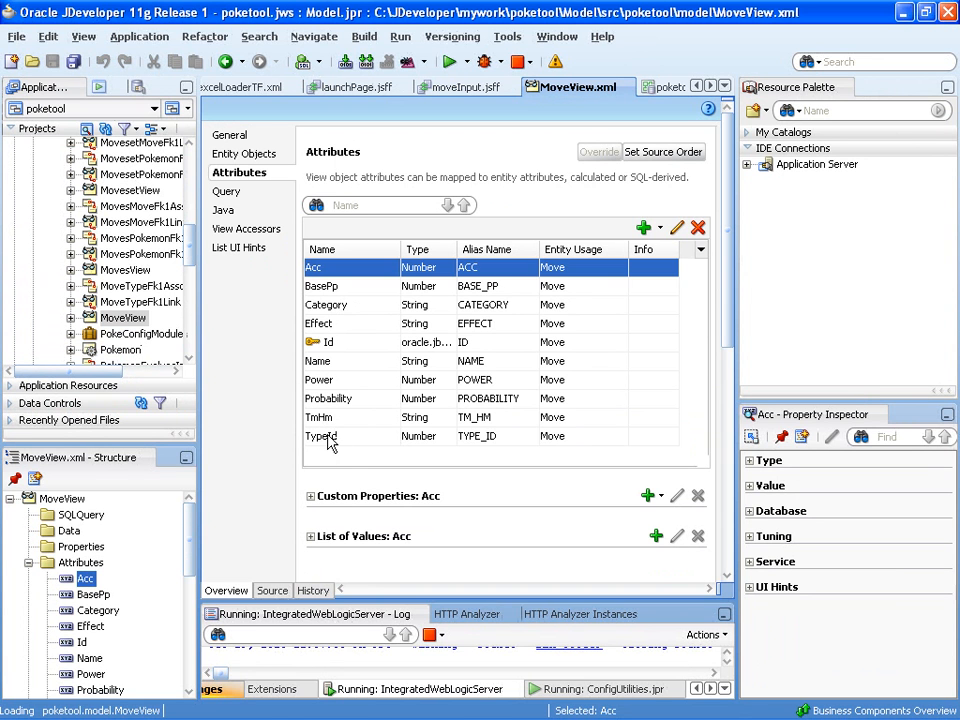
click(320, 435)
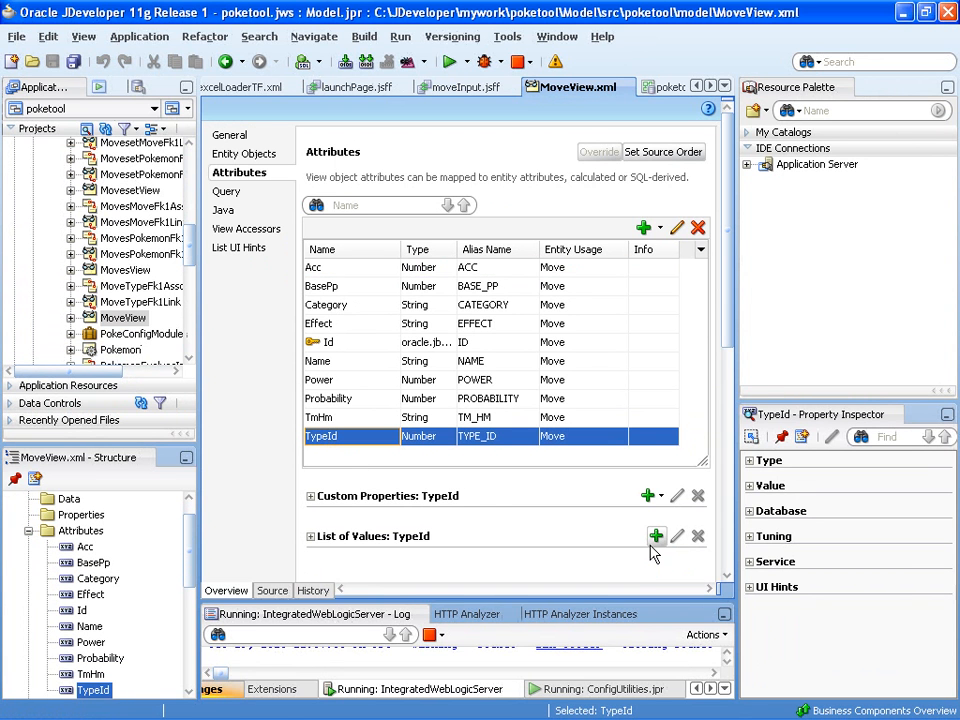
- Create list of values Type_Name_LOV for TypeId, returning Id from TypeView1
click(656, 536)
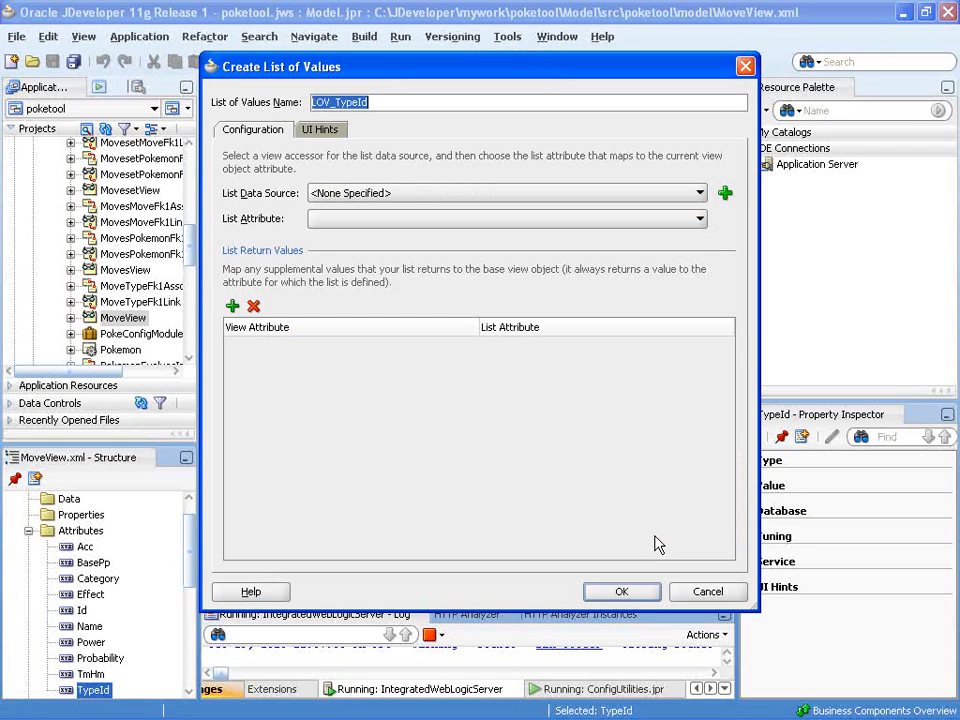
mouse_move(430, 361)
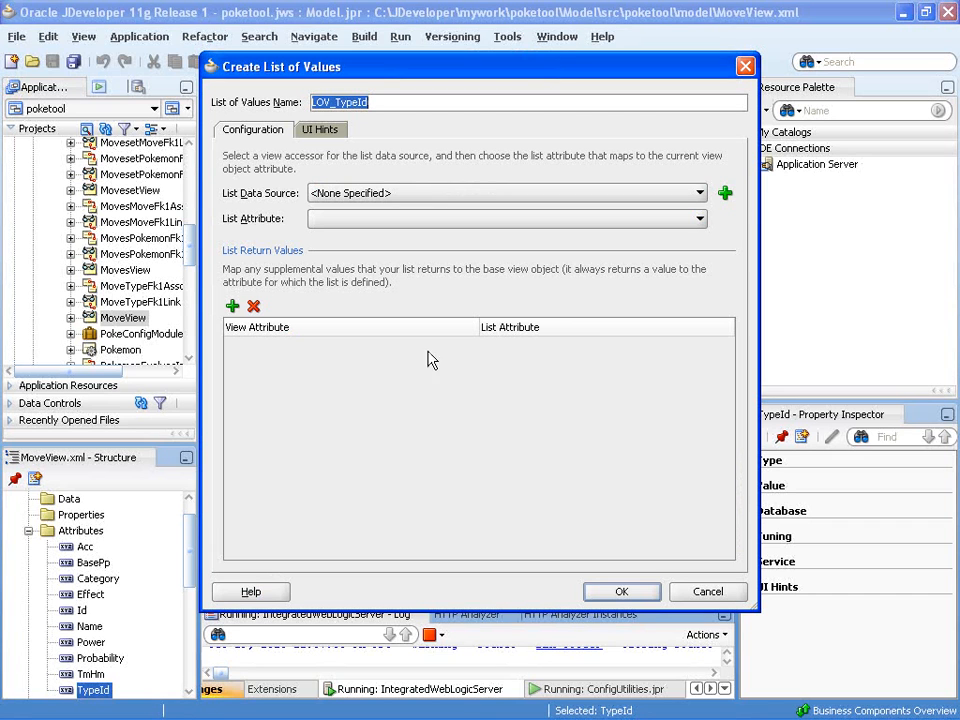
mouse_move(485, 130)
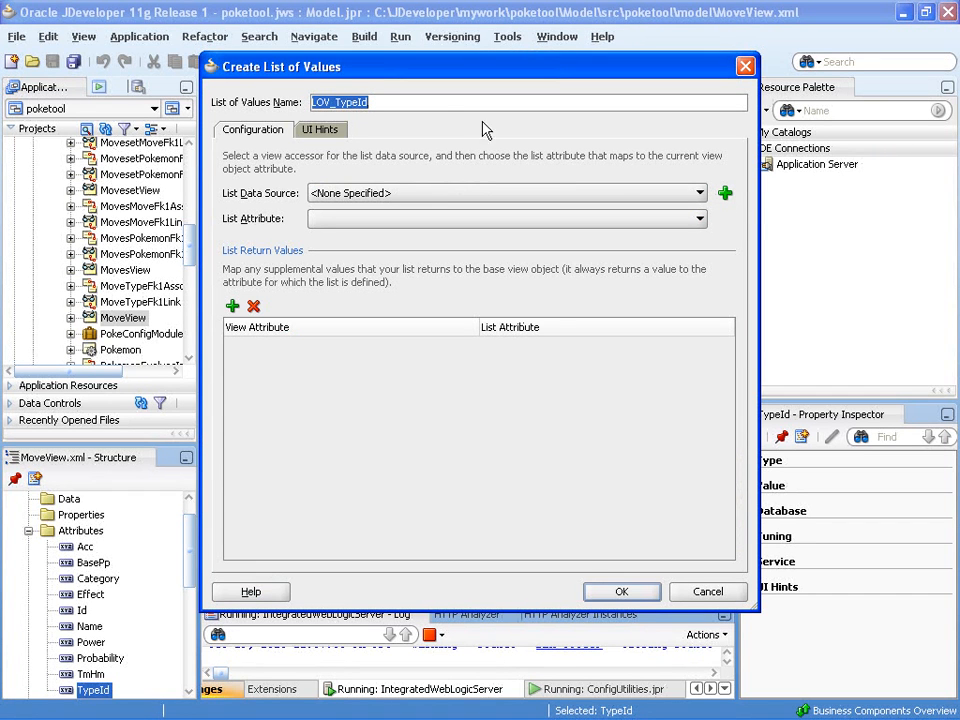
mouse_move(445, 100)
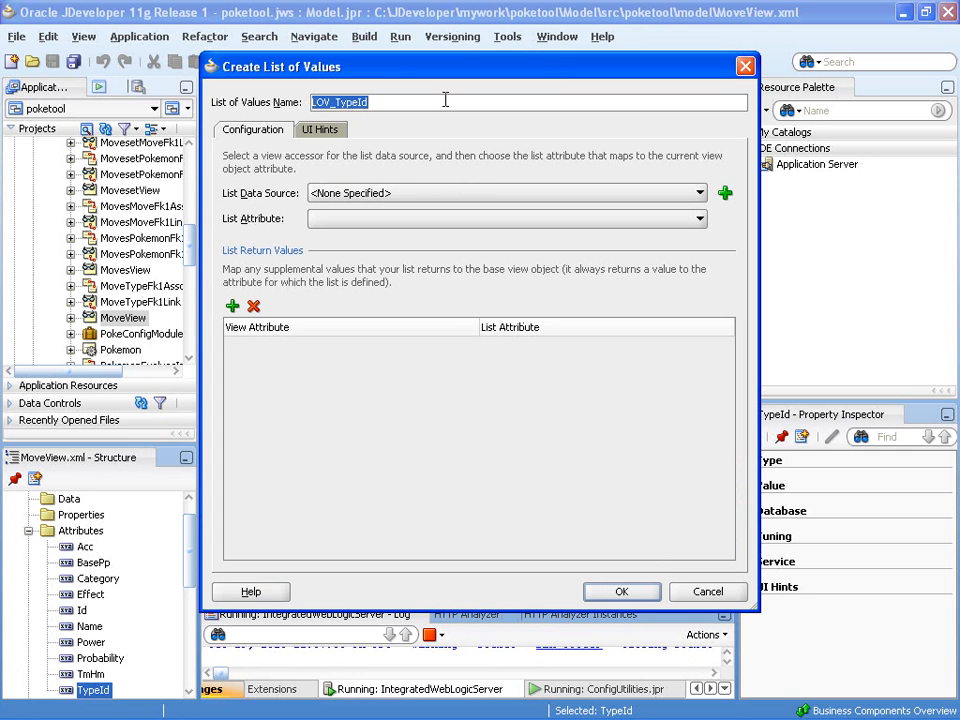
text(Ty)
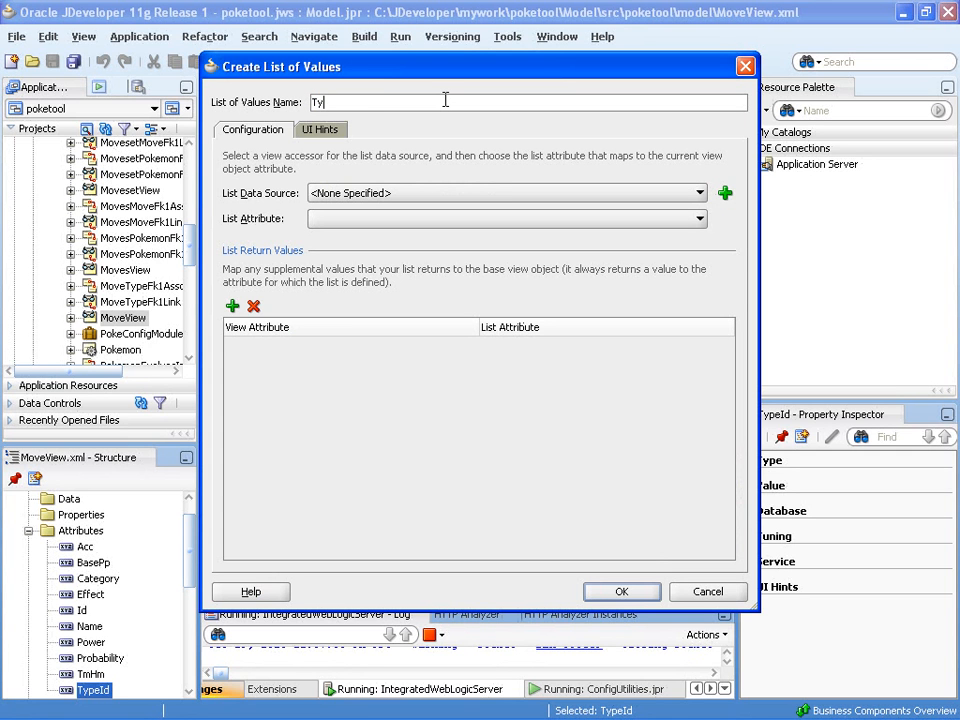
text(pe)
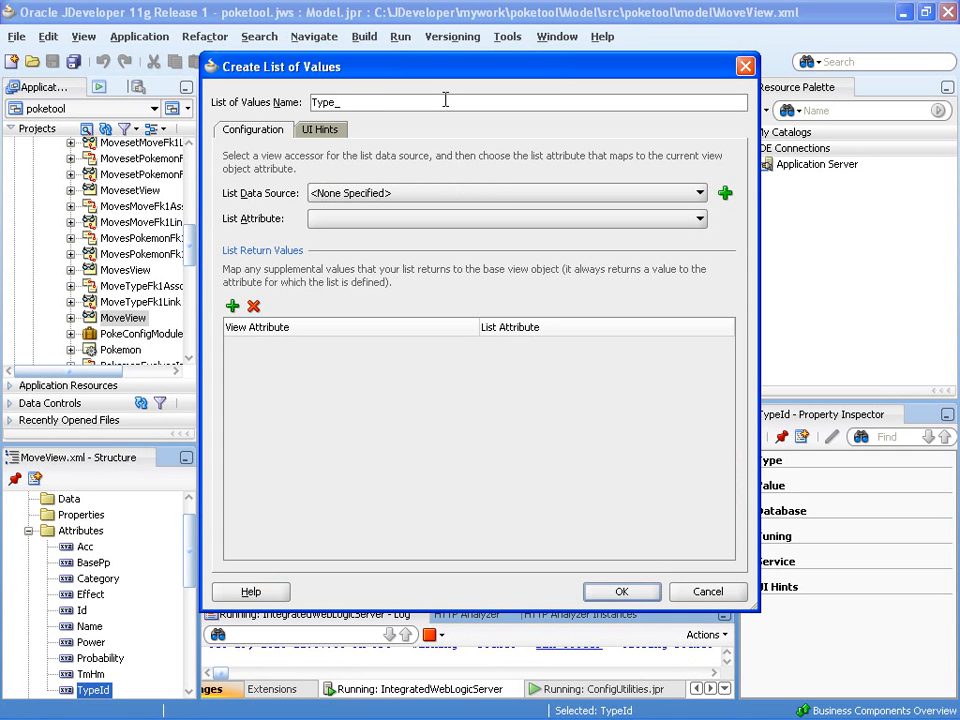
text(_Name_)
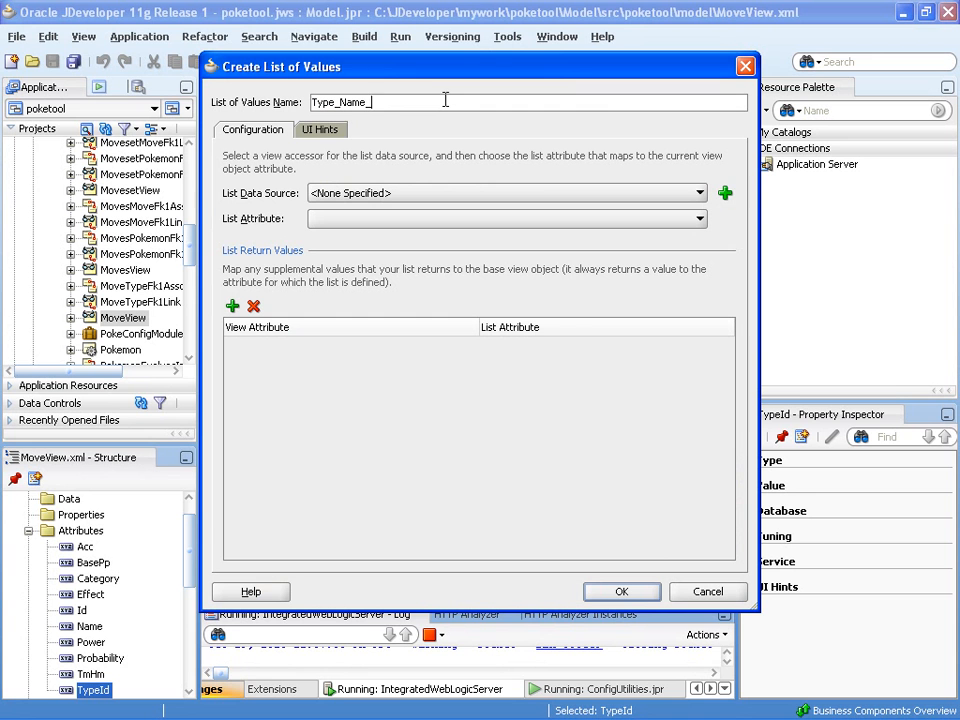
text(LOV)
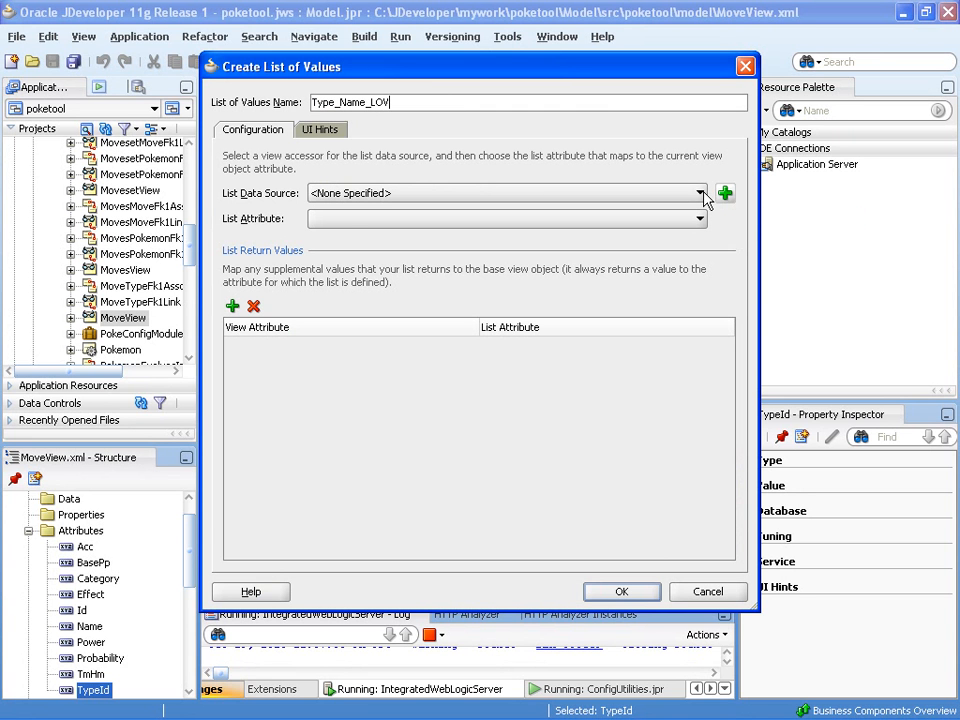
click(700, 193)
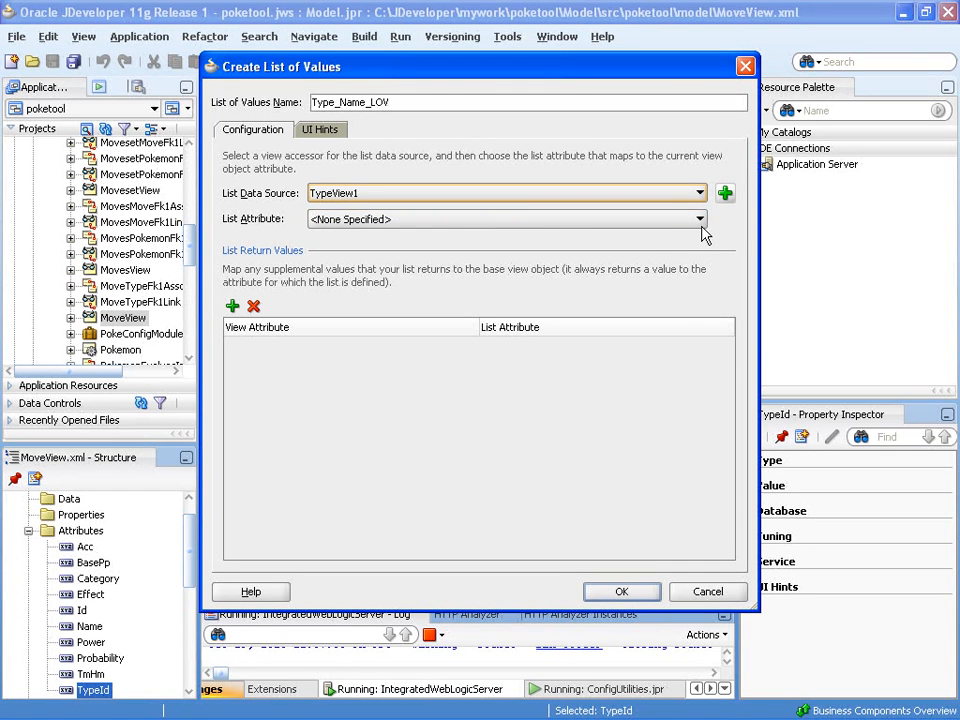
click(698, 219)
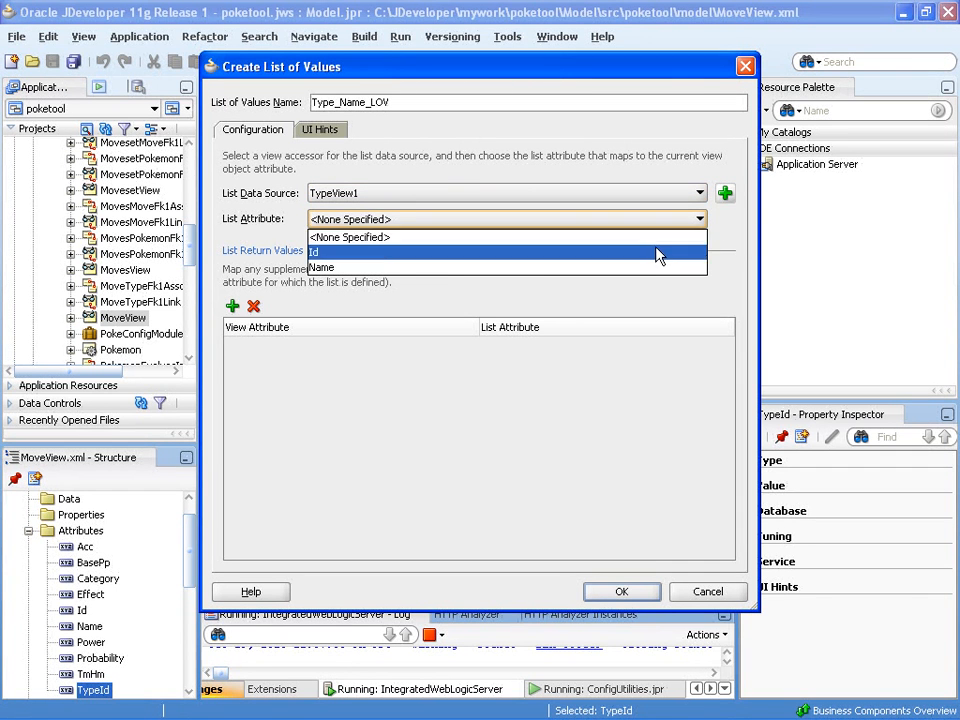
click(313, 252)
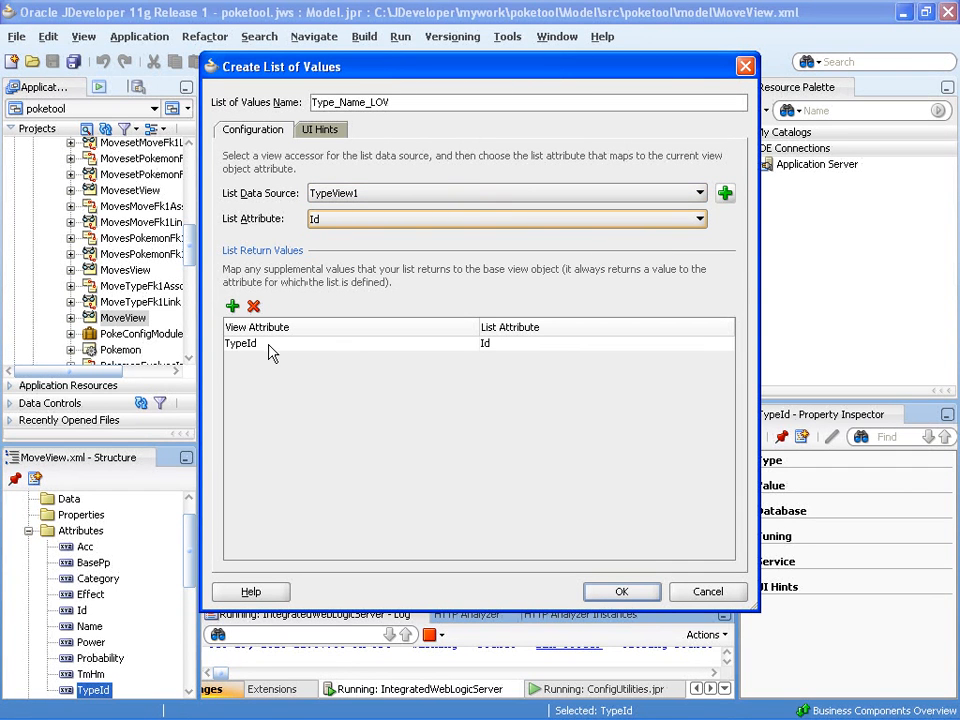
mouse_move(180, 70)
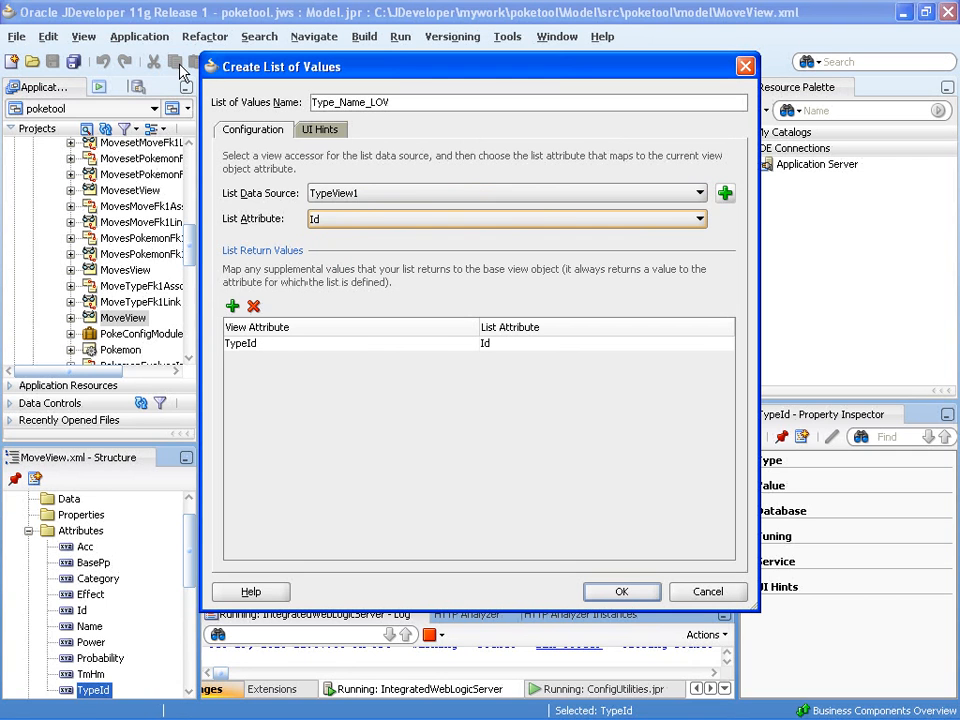
- Display the Name attribute as a Choice List and confirm the list of values
click(320, 129)
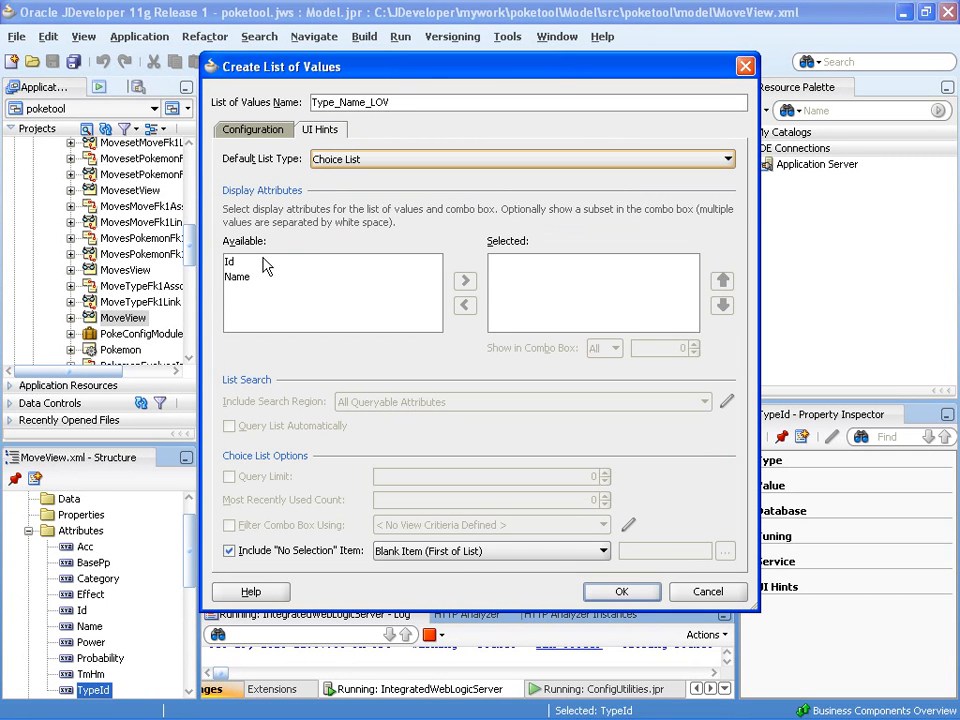
click(238, 277)
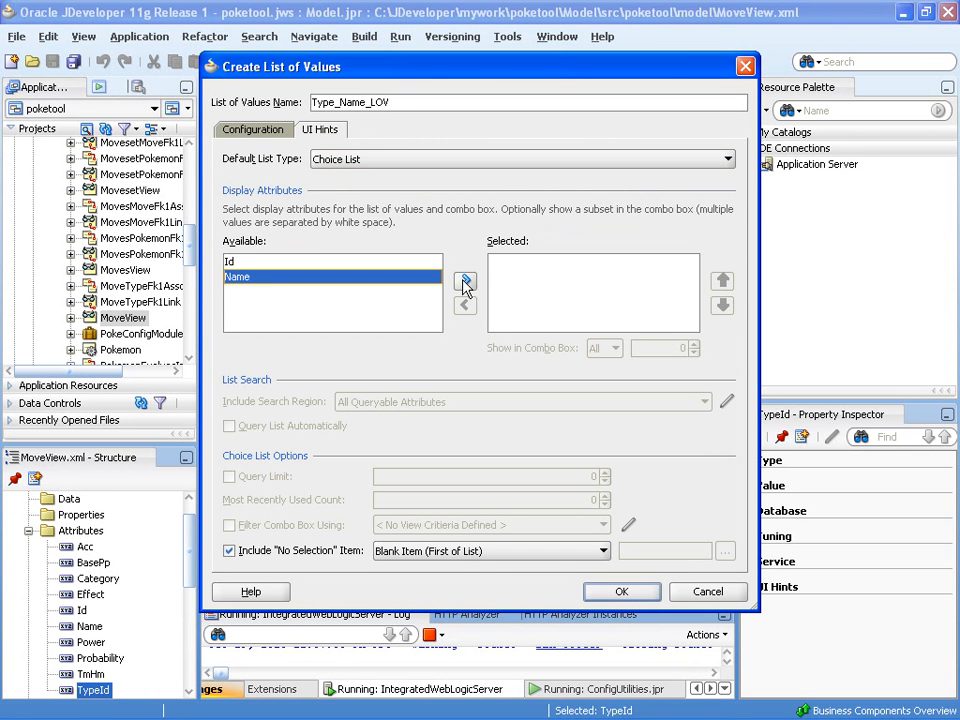
click(465, 281)
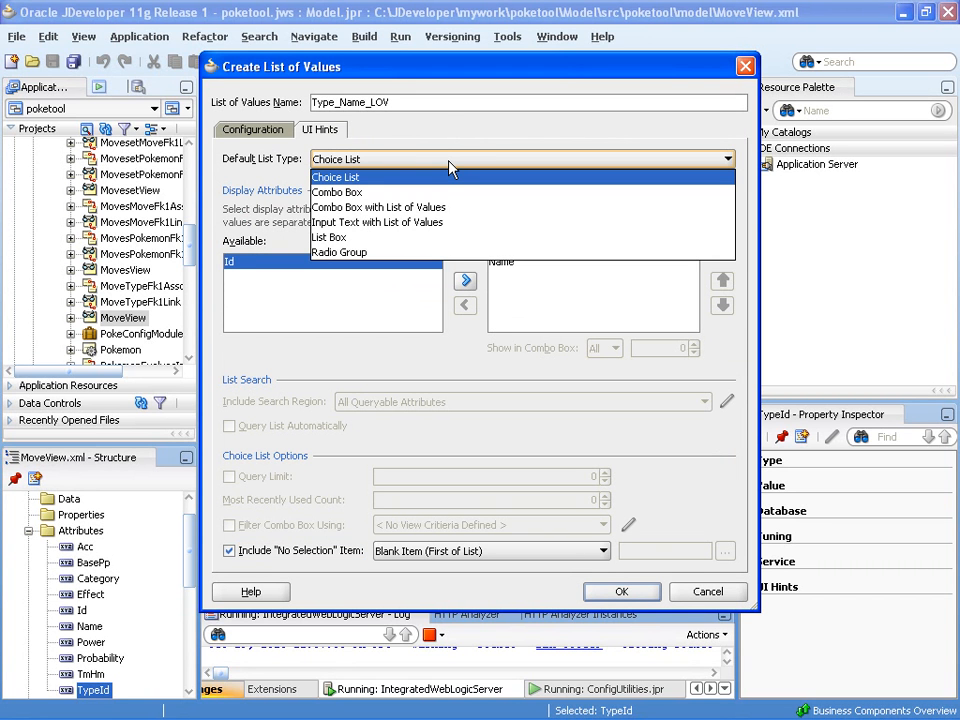
click(335, 177)
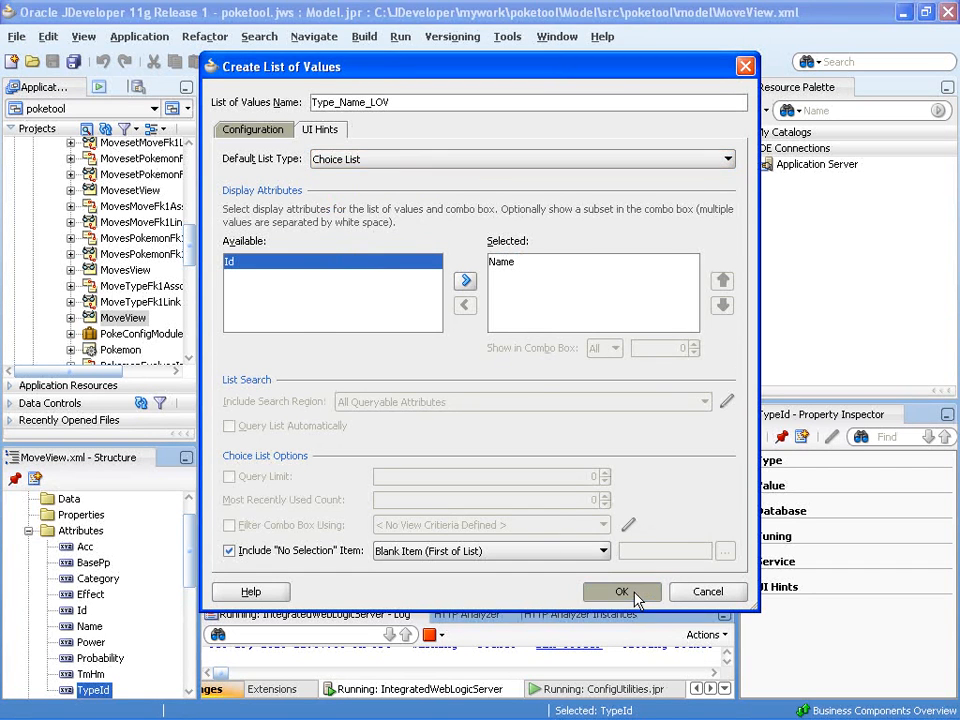
click(621, 591)
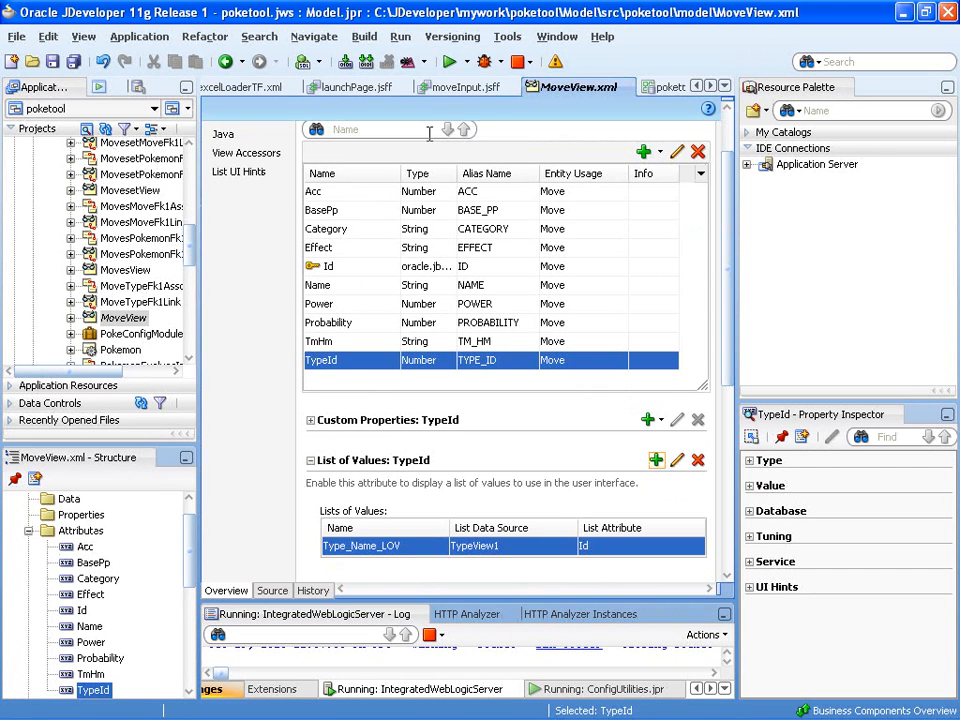
- Return to the moveInput page design and expand PokeConfigModuleDataControl
click(468, 86)
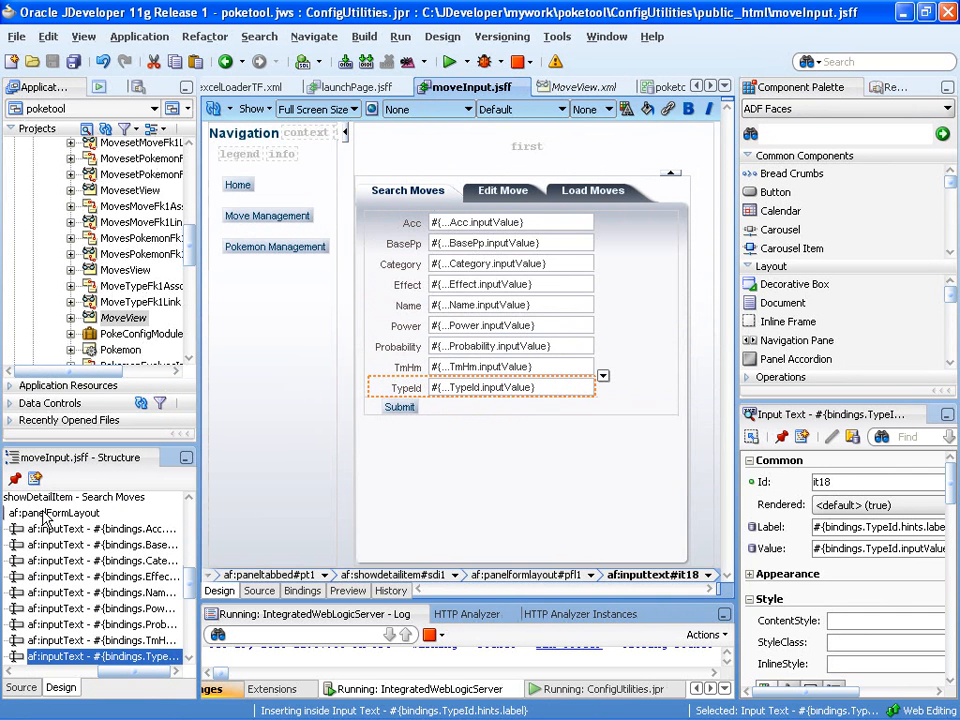
click(66, 512)
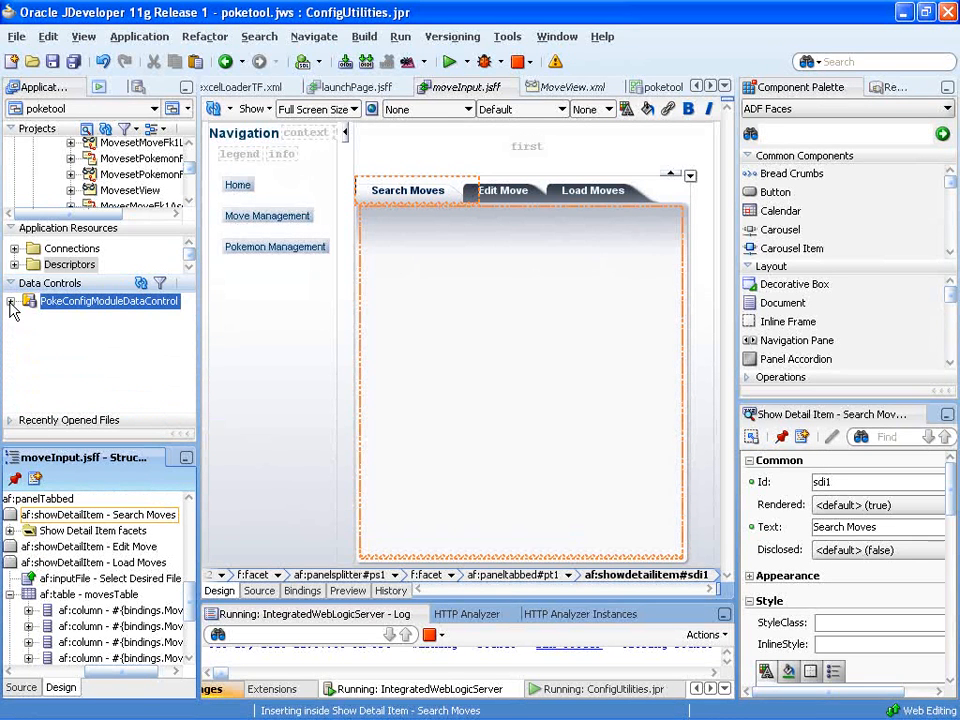
click(11, 301)
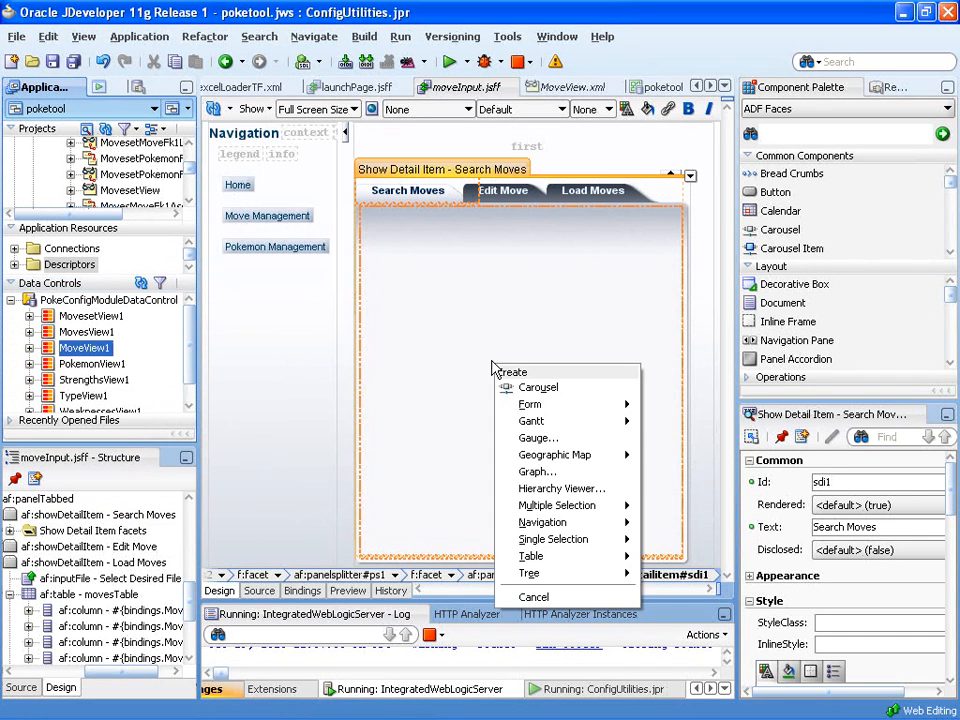
mouse_move(531, 404)
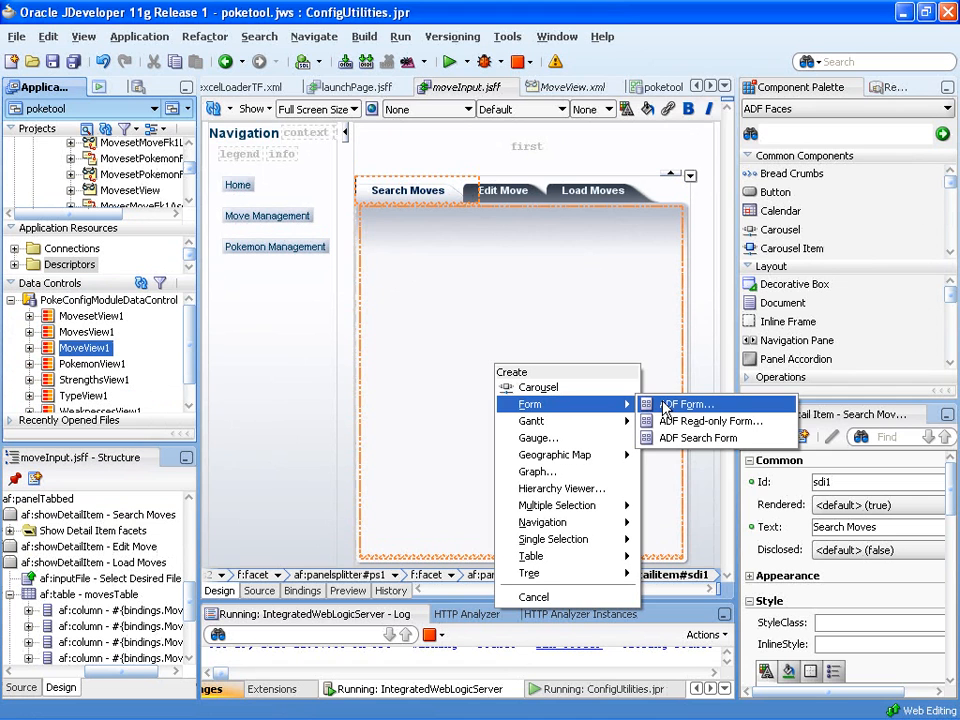
click(685, 404)
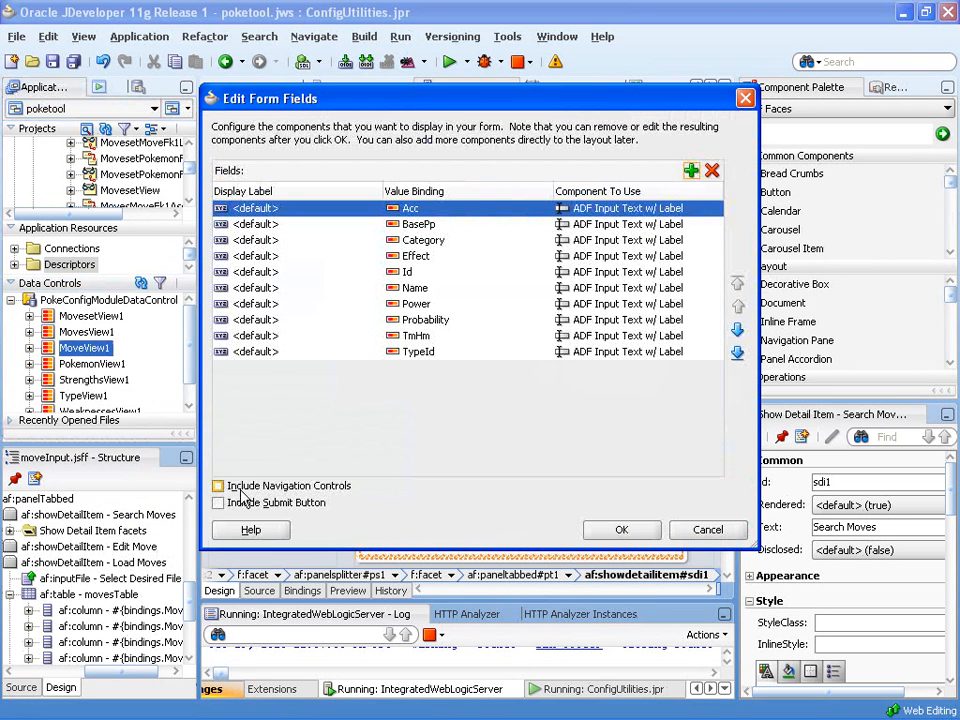
click(218, 502)
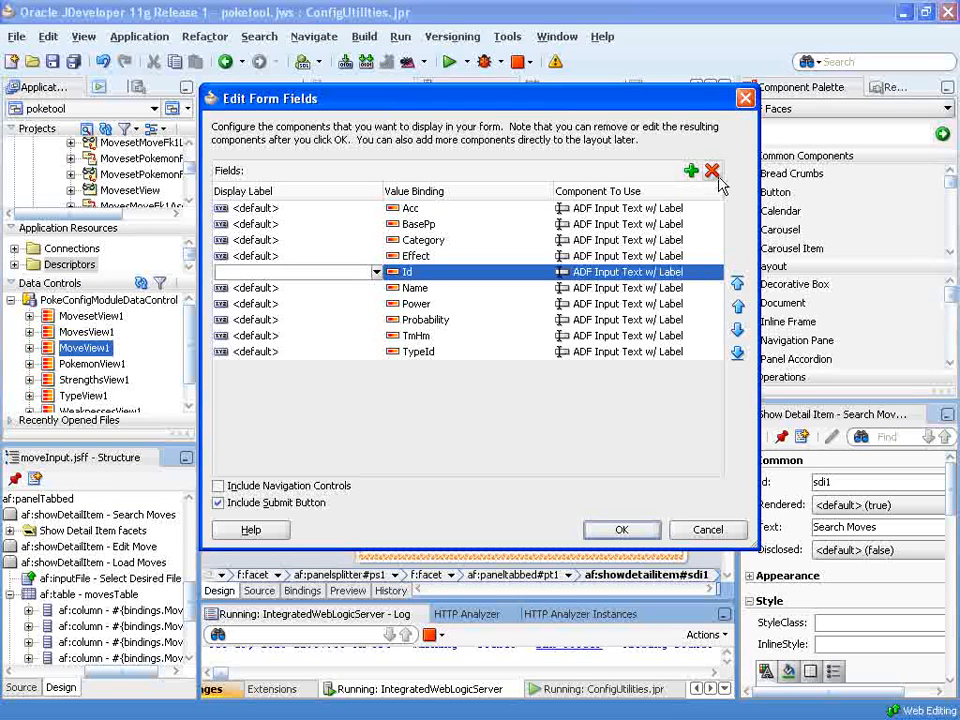
click(712, 170)
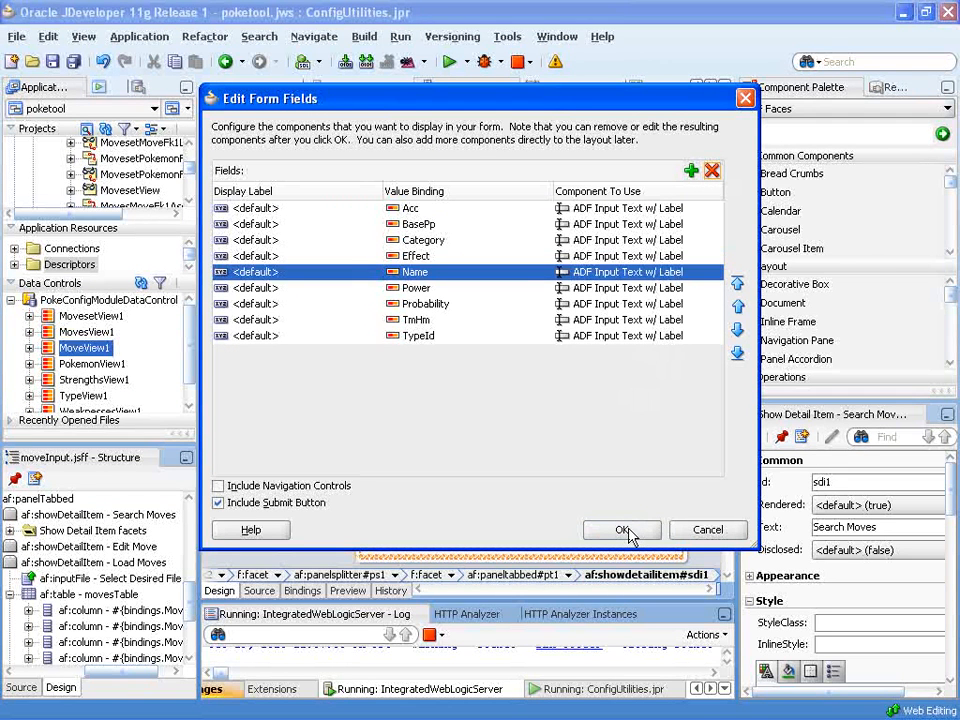
click(622, 530)
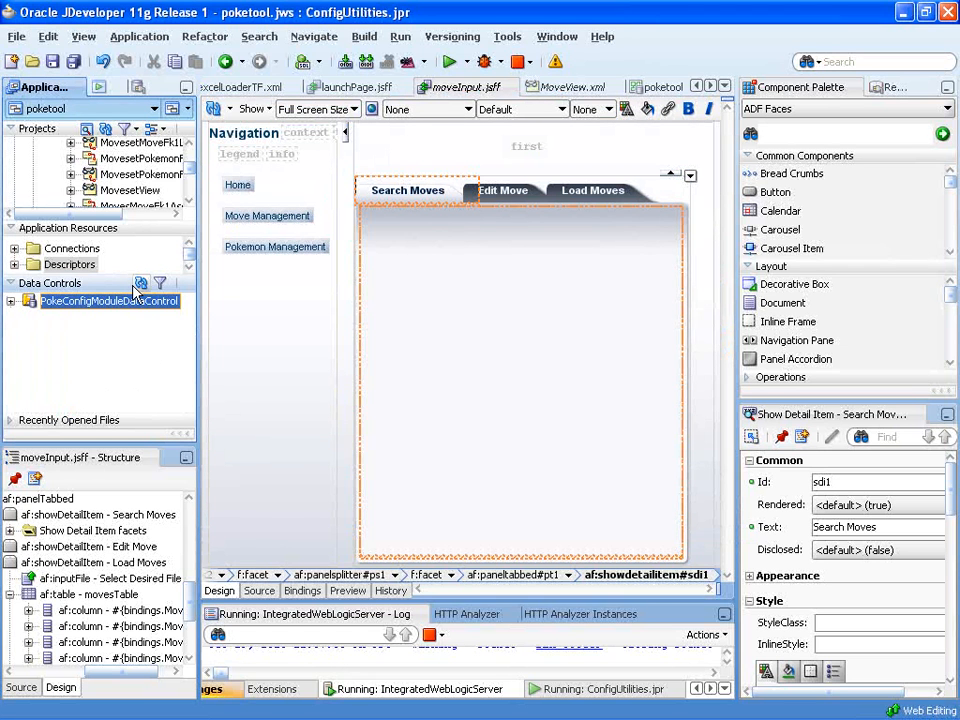
click(9, 301)
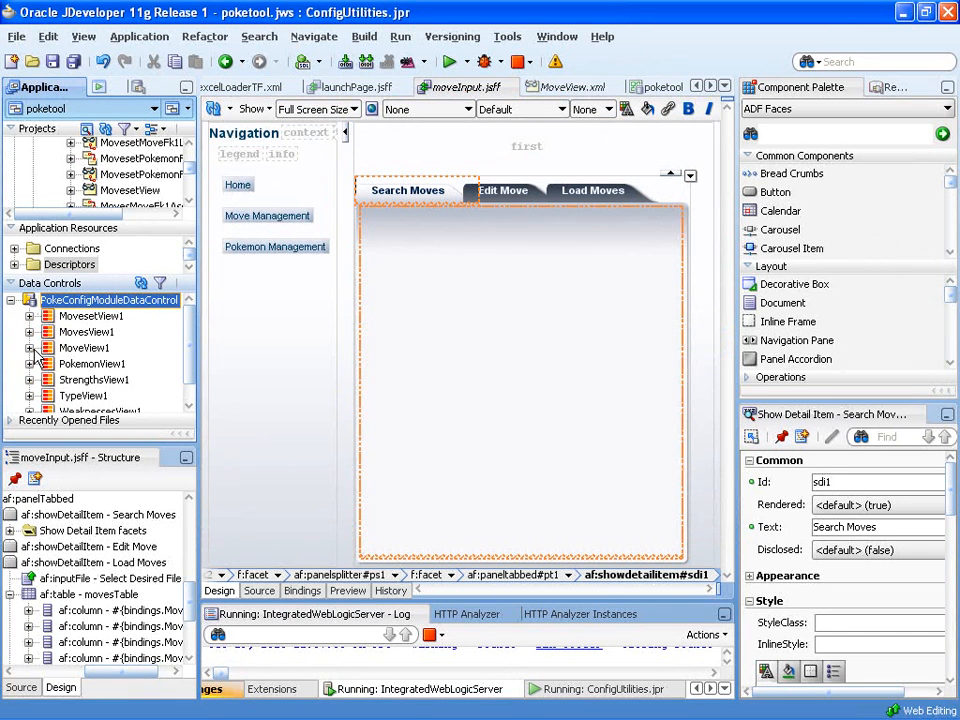
- Drop MoveView1 as an ADF Form with a Submit button, TypeId appearing as a choice list
click(84, 347)
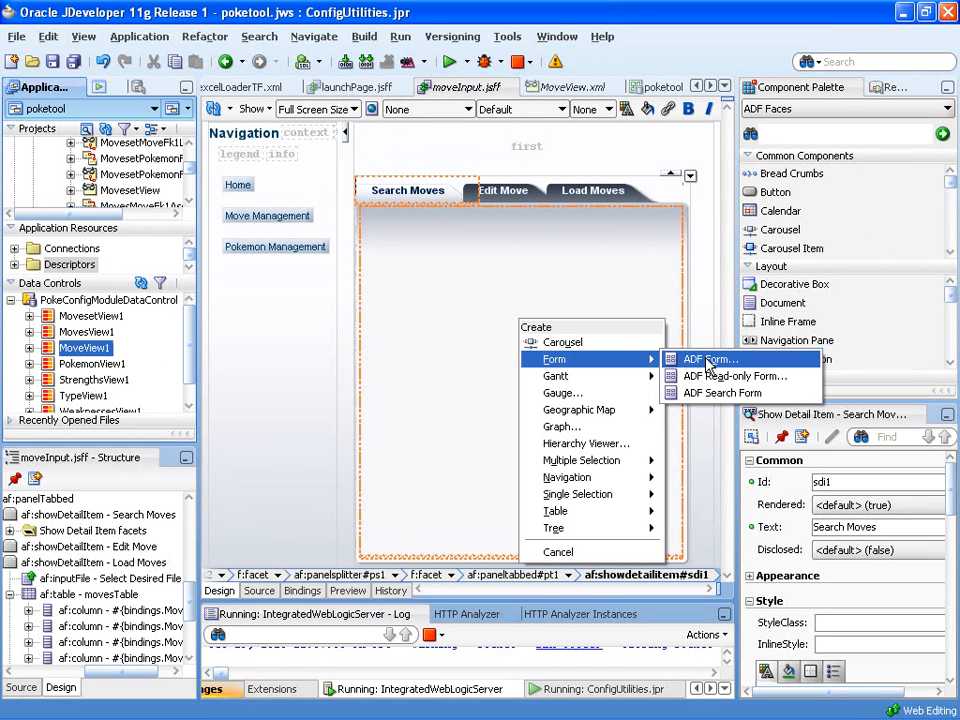
click(711, 358)
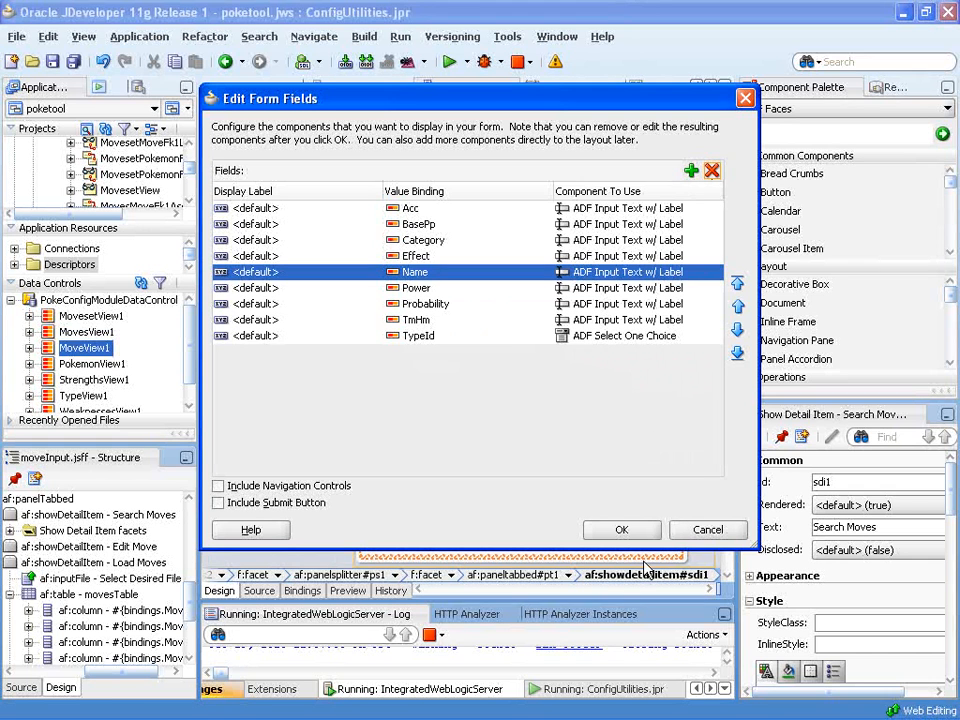
click(218, 502)
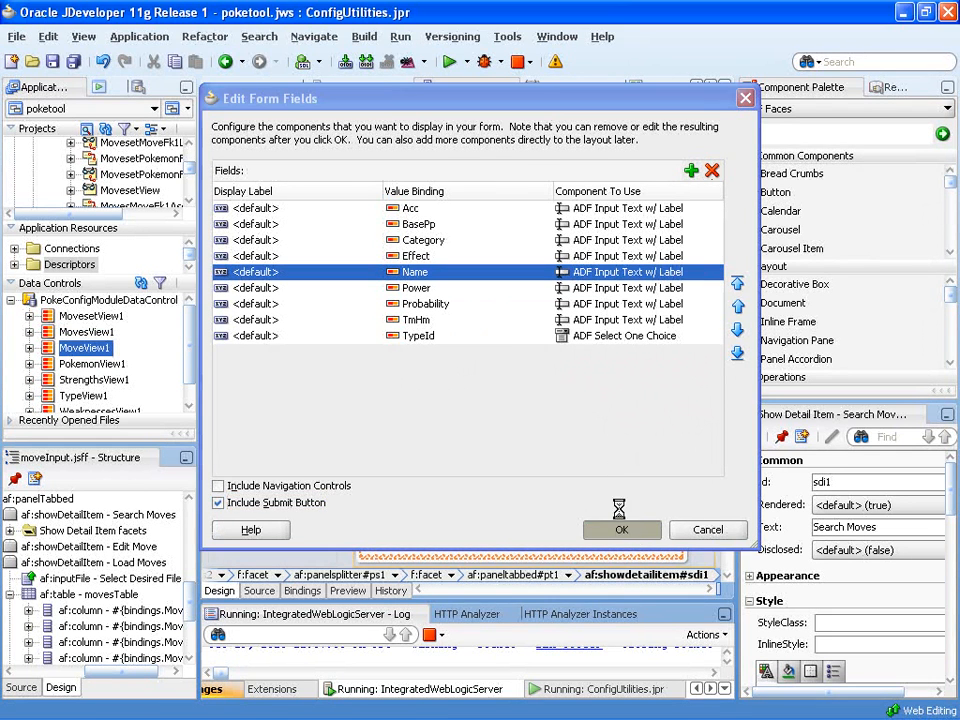
click(621, 529)
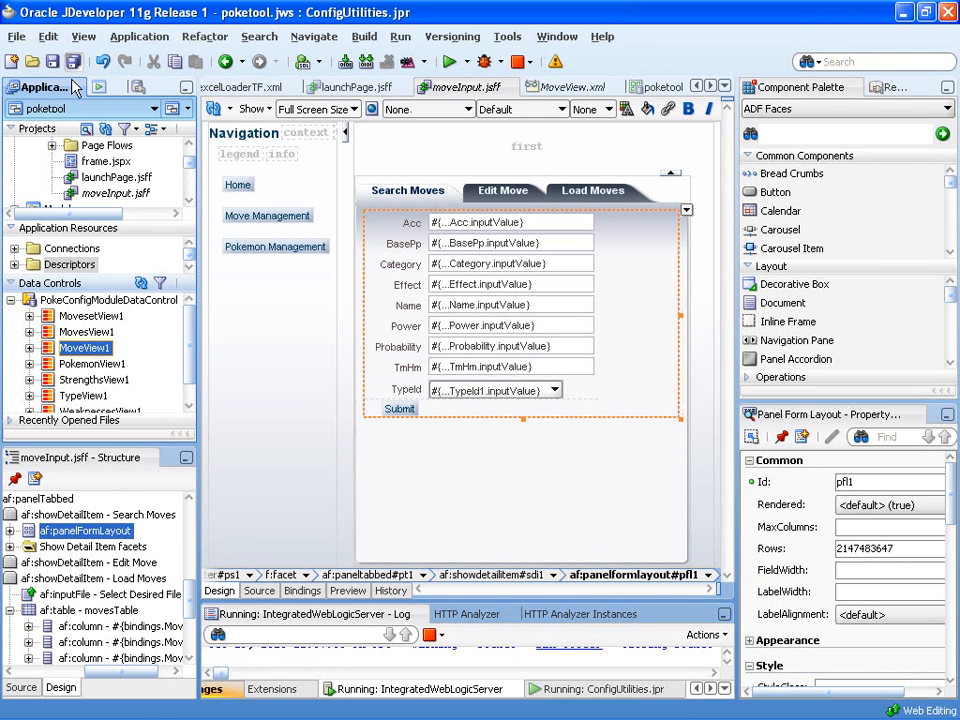
- Run frame.jspx from its context menu in the Application Navigator
right_click(107, 161)
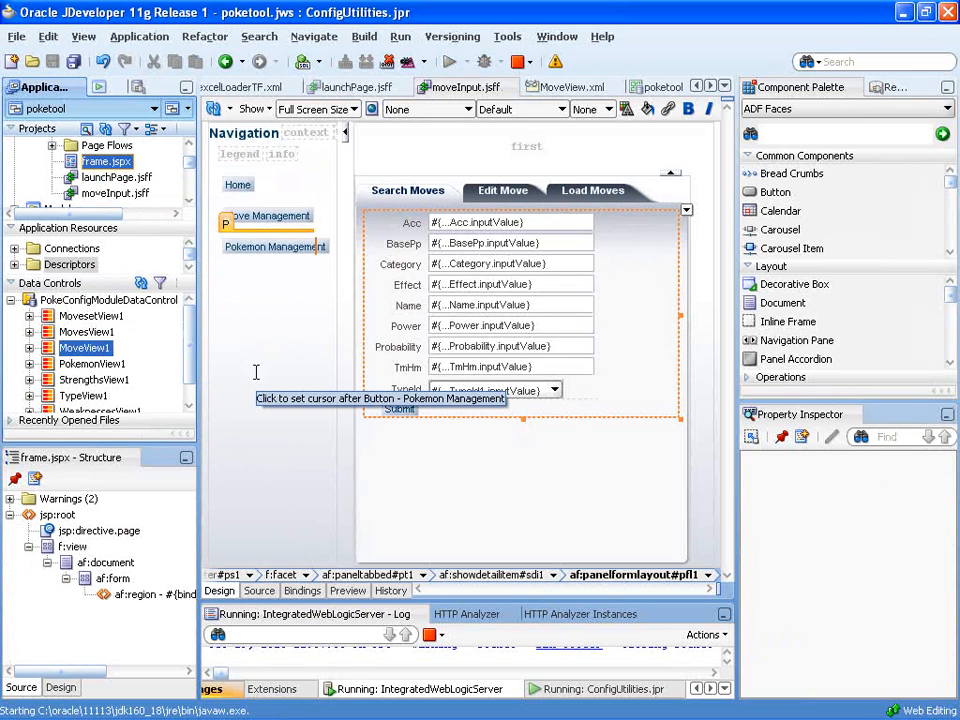
mouse_move(330, 570)
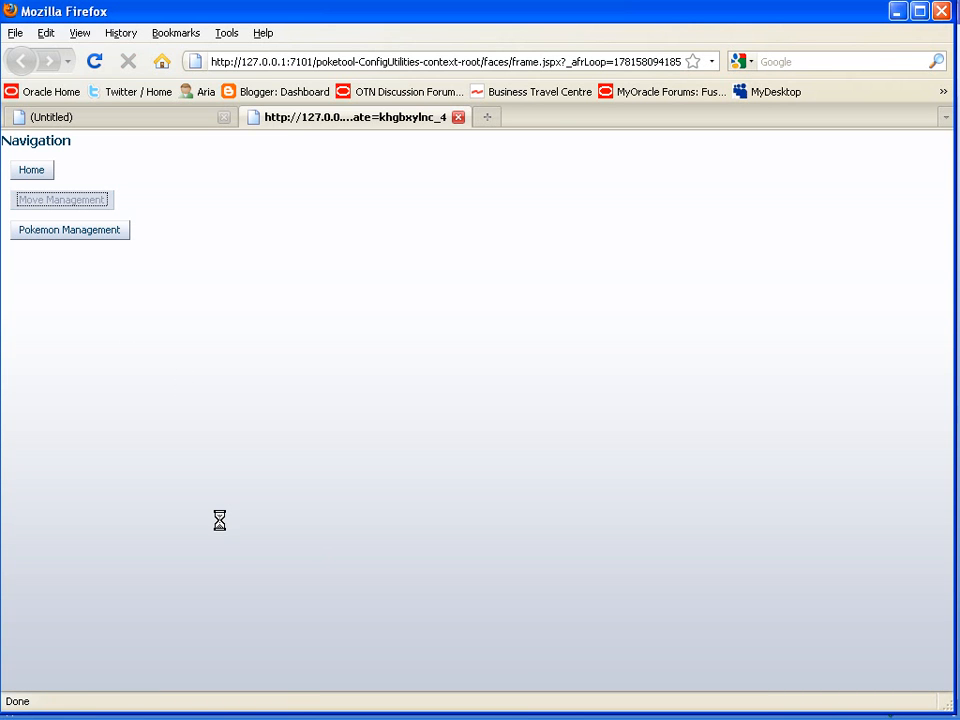
- In Move Management's Search Moves form, pick Bug from the TypeId dropdown
click(61, 199)
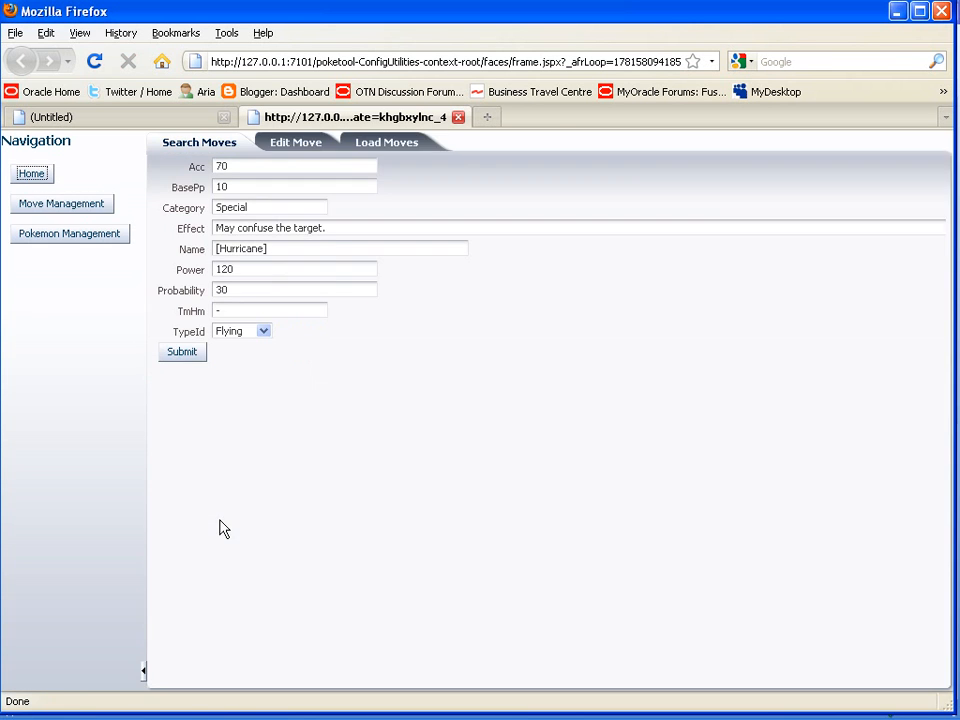
mouse_move(247, 333)
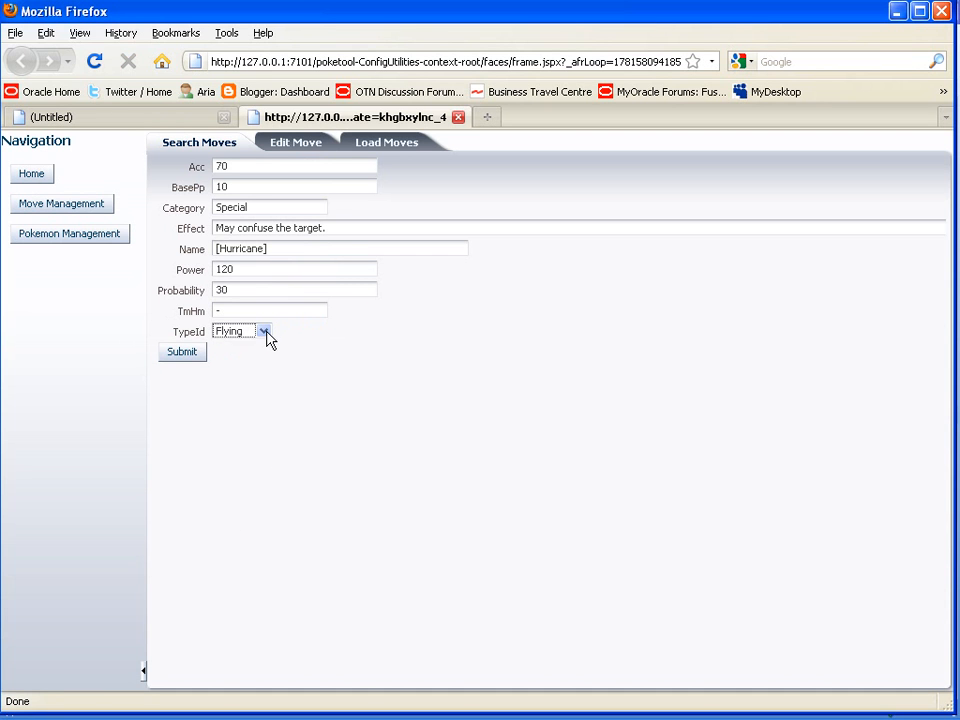
click(264, 331)
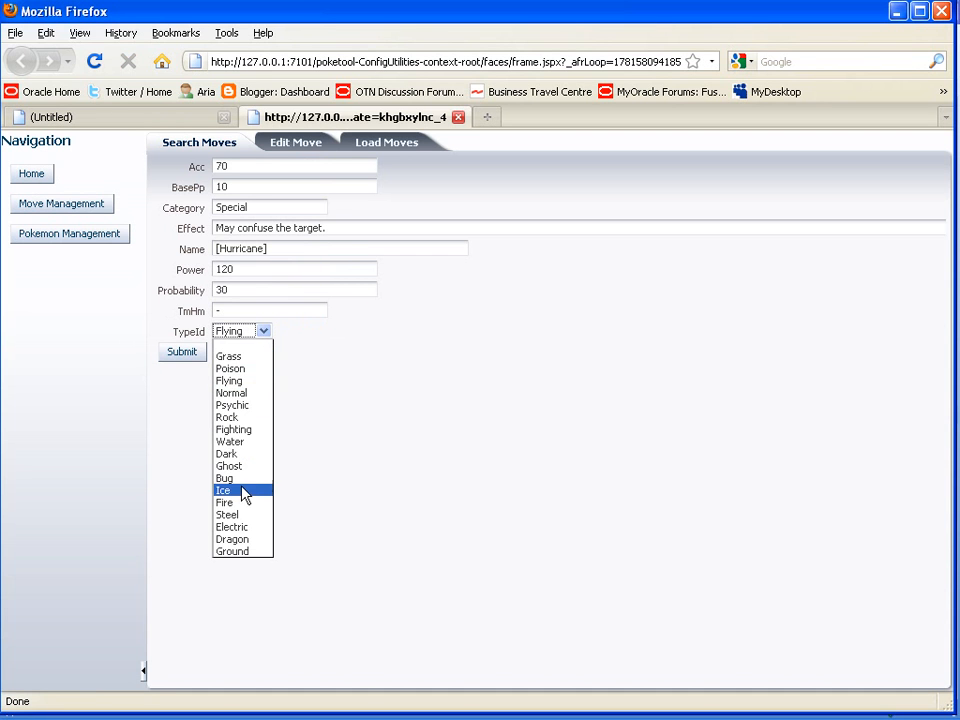
mouse_move(237, 478)
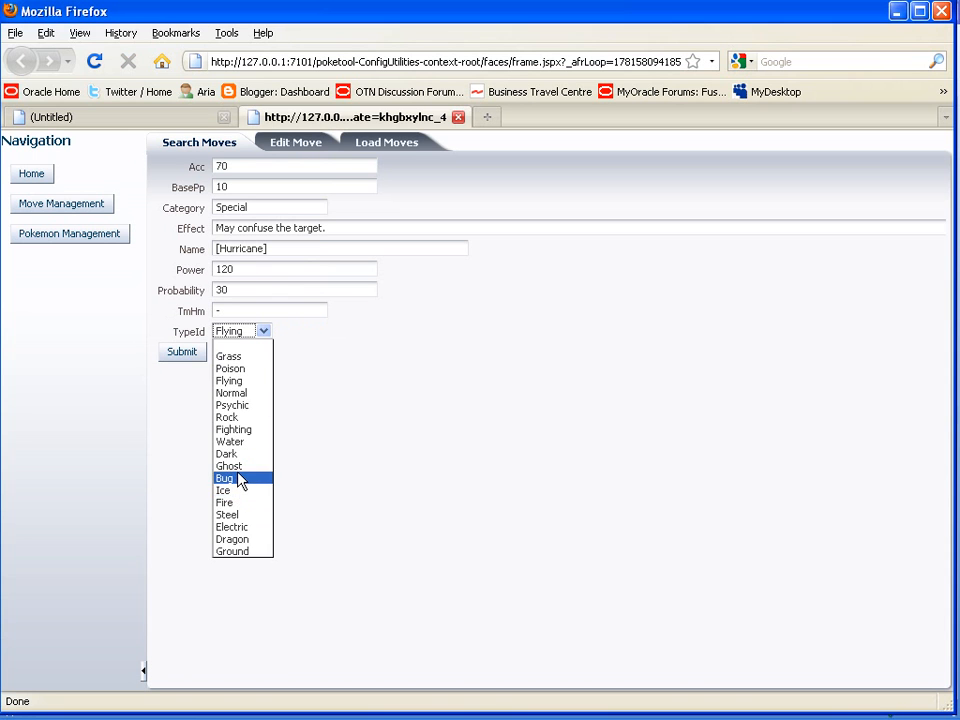
click(225, 477)
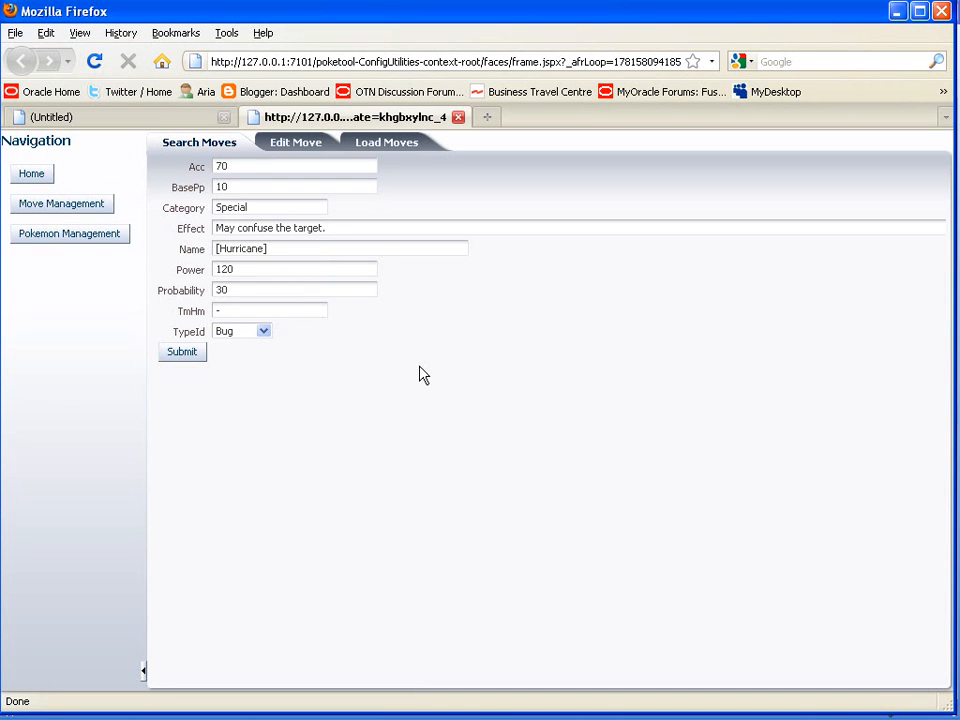
mouse_move(485, 247)
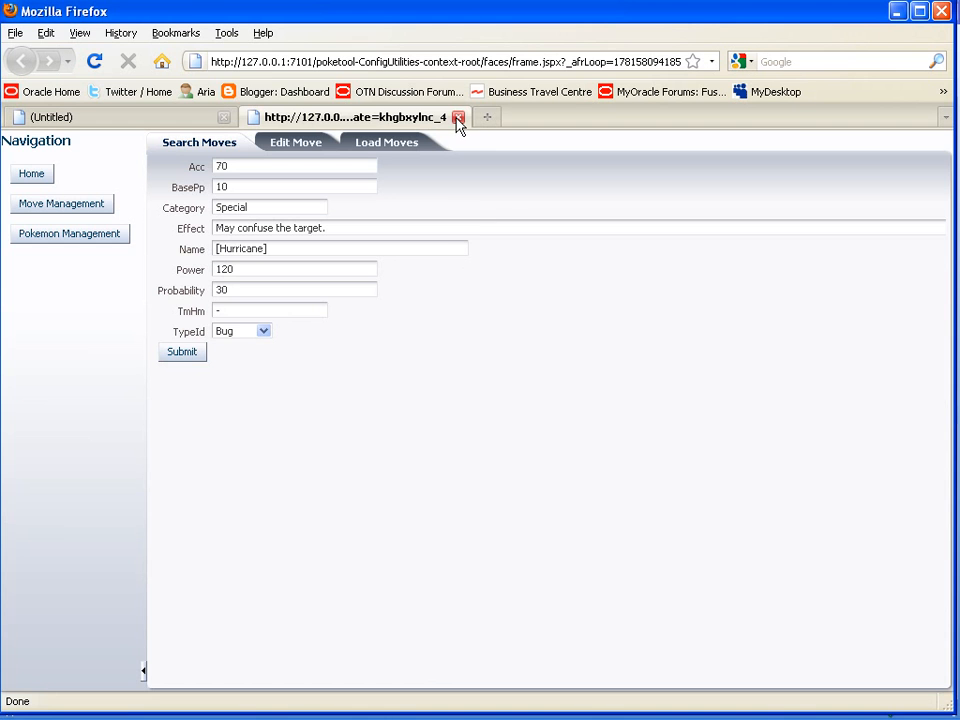
- Close the Firefox tab running the application and return to JDeveloper's moveInput page
click(459, 117)
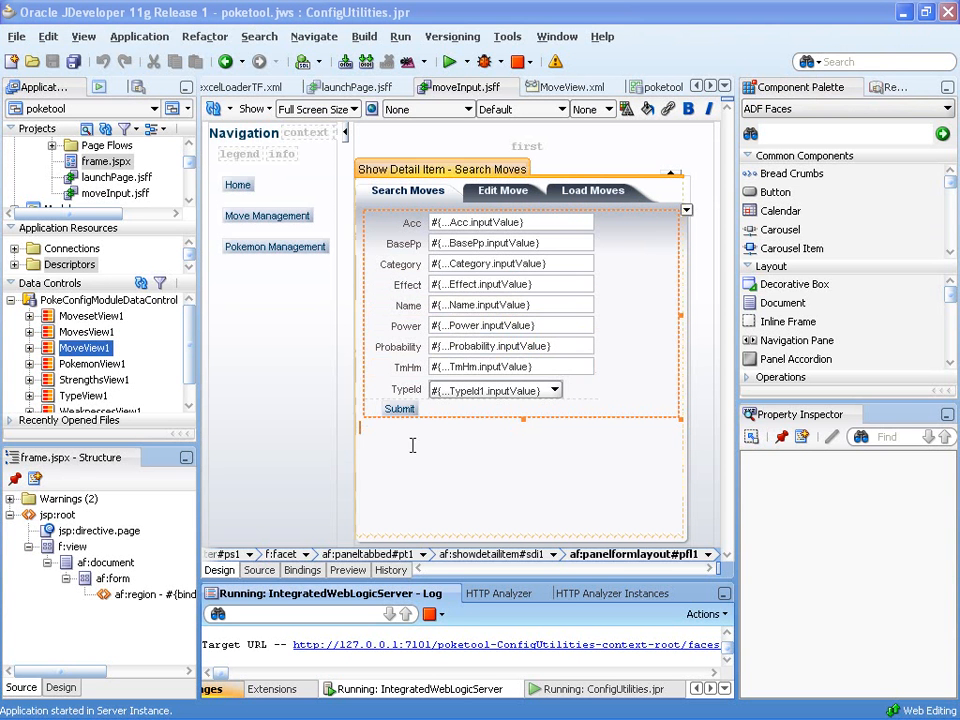
mouse_move(407, 463)
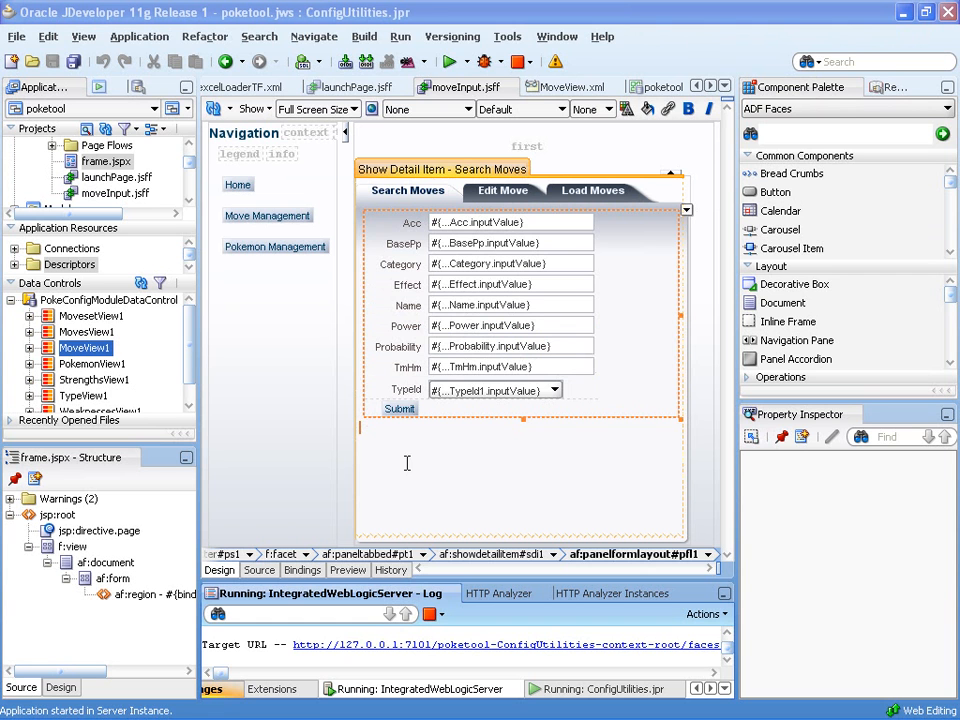